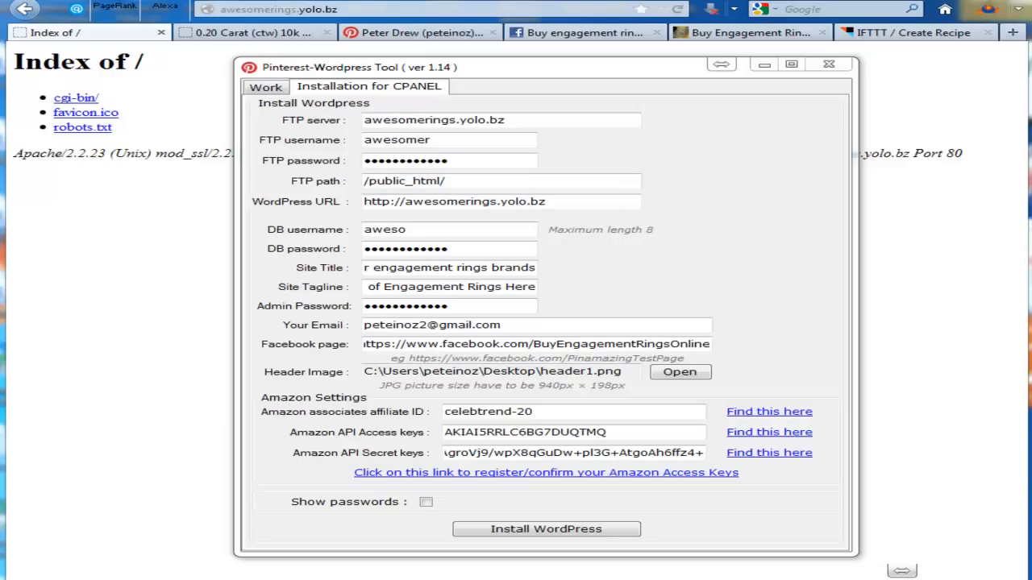
{"action": "mouse_move", "coordinate": [708, 323]}
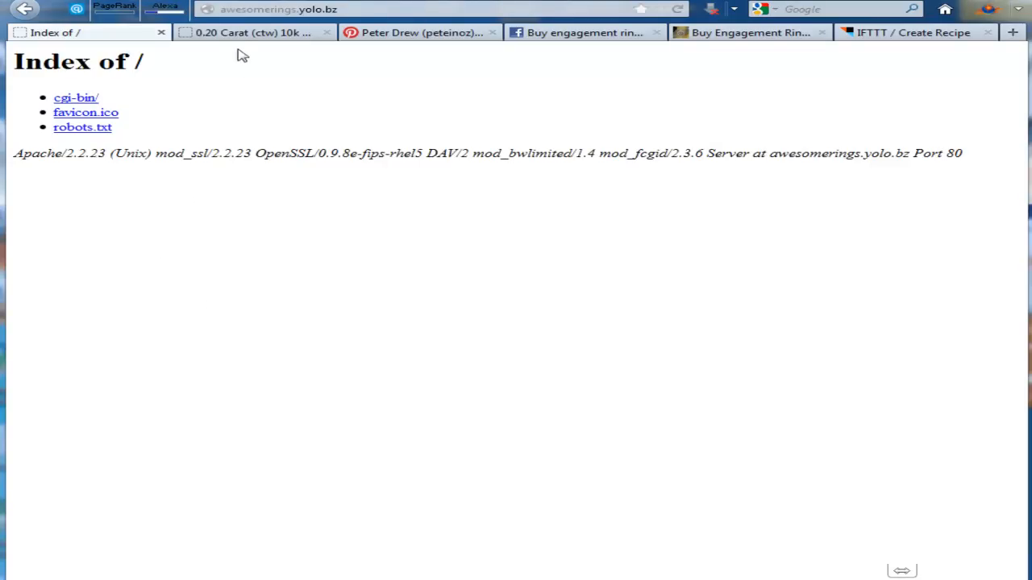
- Review the 0.20 carat heart promise ring post, its $486.00 price, buy button and share counts
{"action": "left_click", "coordinate": [254, 33]}
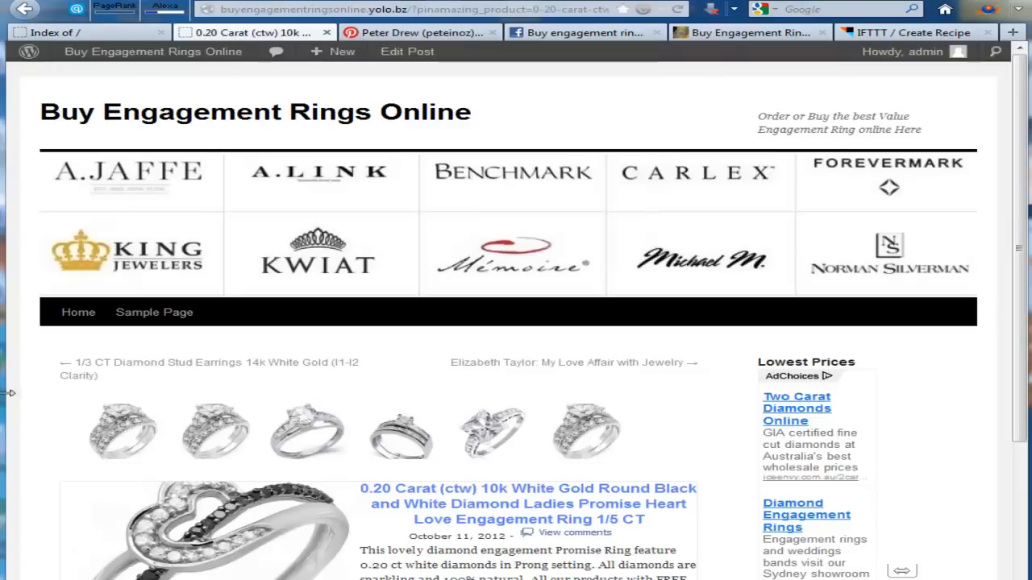
{"action": "scroll", "scroll_direction": "down", "scroll_amount": 3}
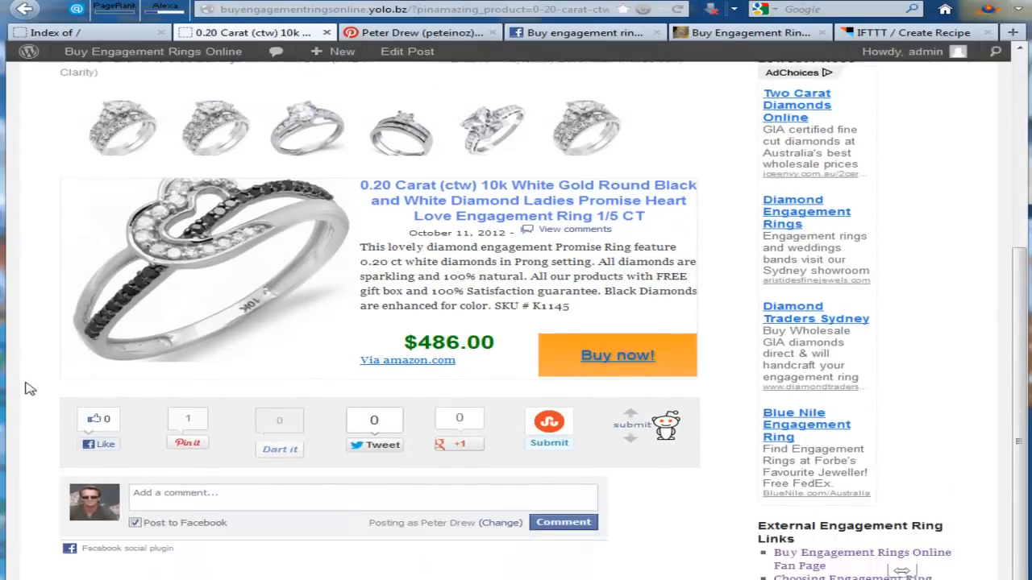
{"action": "scroll", "scroll_direction": "up", "scroll_amount": 3}
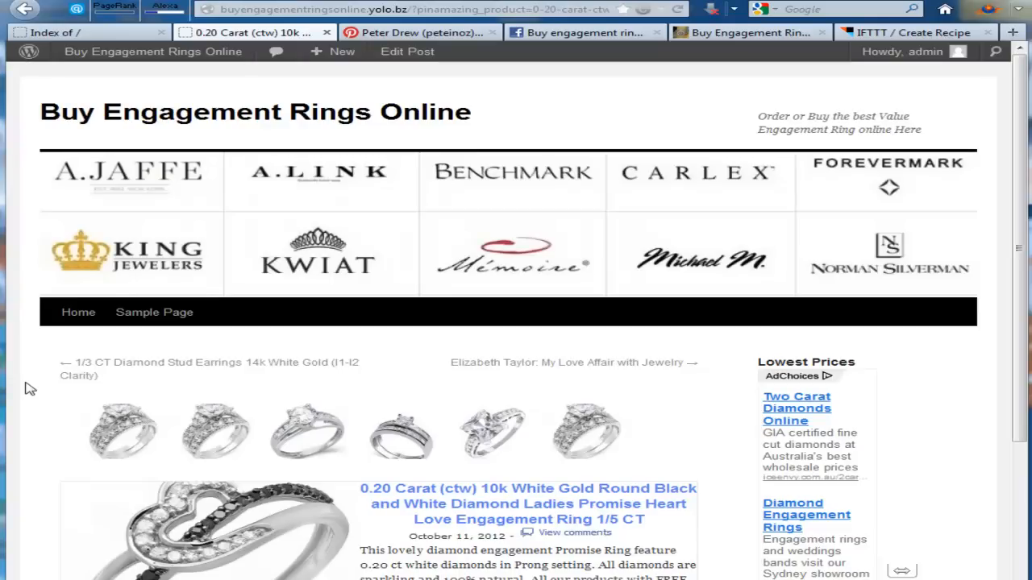
{"action": "left_click", "coordinate": [201, 116]}
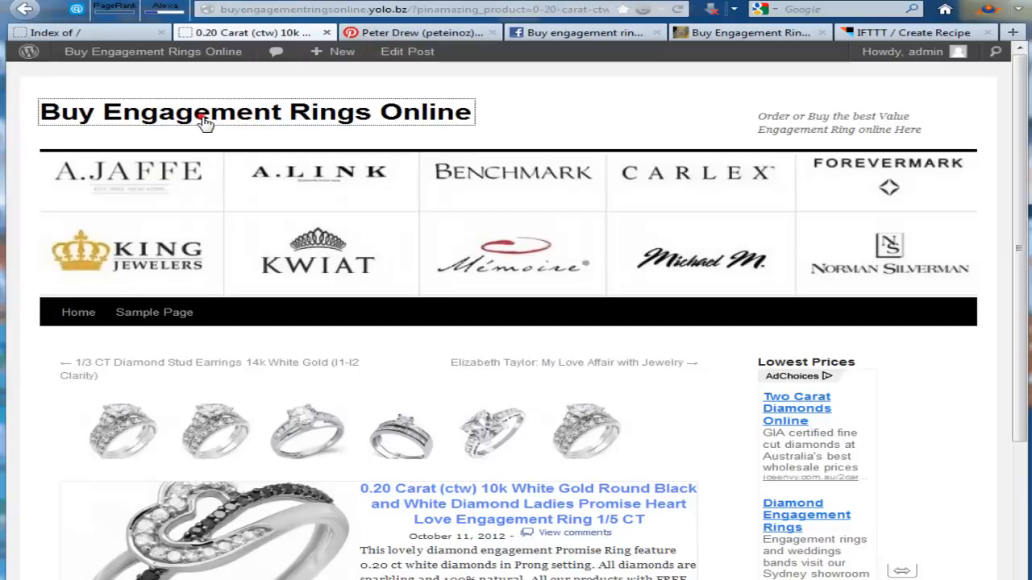
{"action": "scroll", "scroll_direction": "down", "scroll_amount": 3}
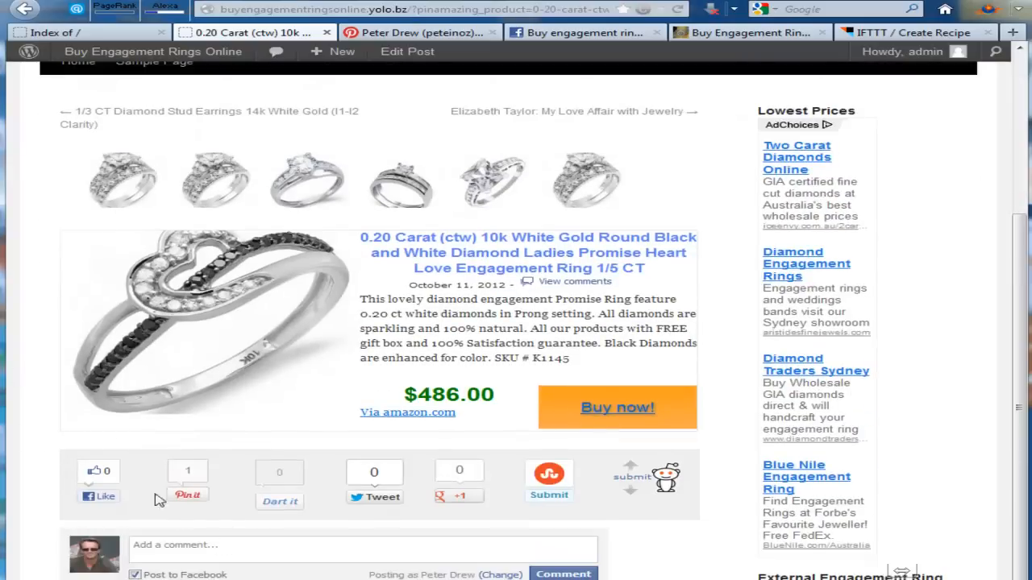
{"action": "mouse_move", "coordinate": [807, 209]}
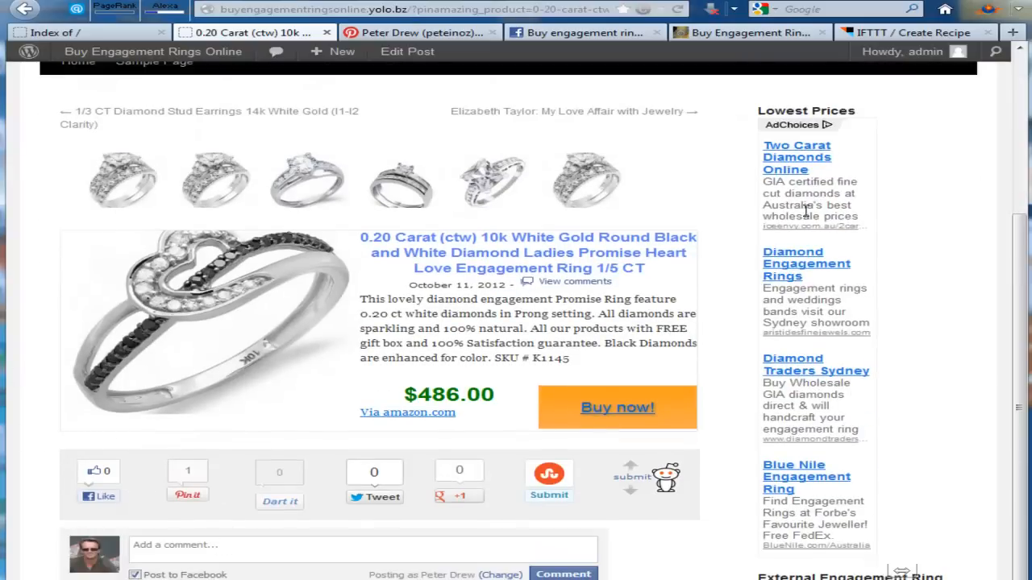
{"action": "scroll", "scroll_direction": "up", "scroll_amount": 3}
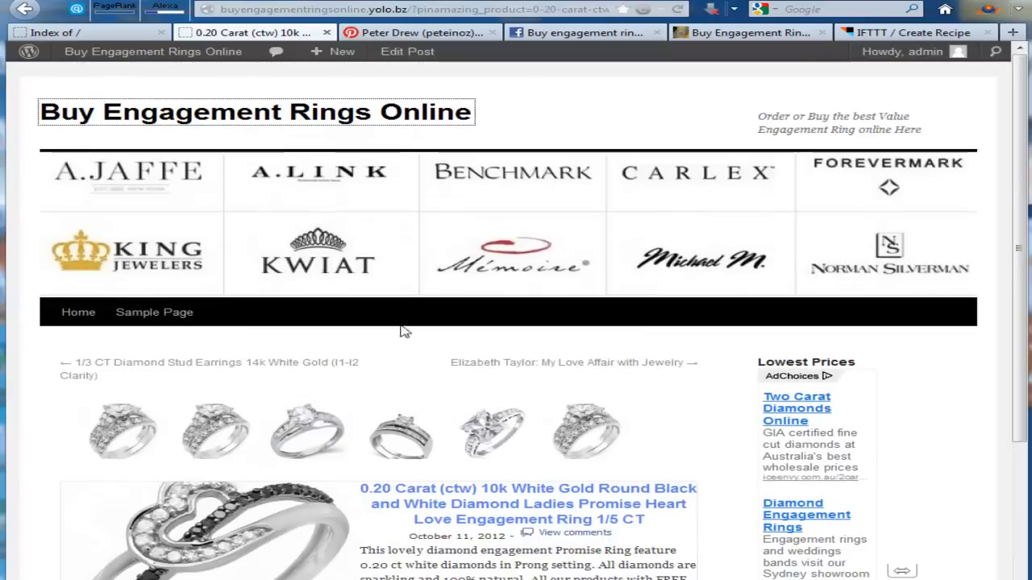
{"action": "left_click", "coordinate": [162, 113]}
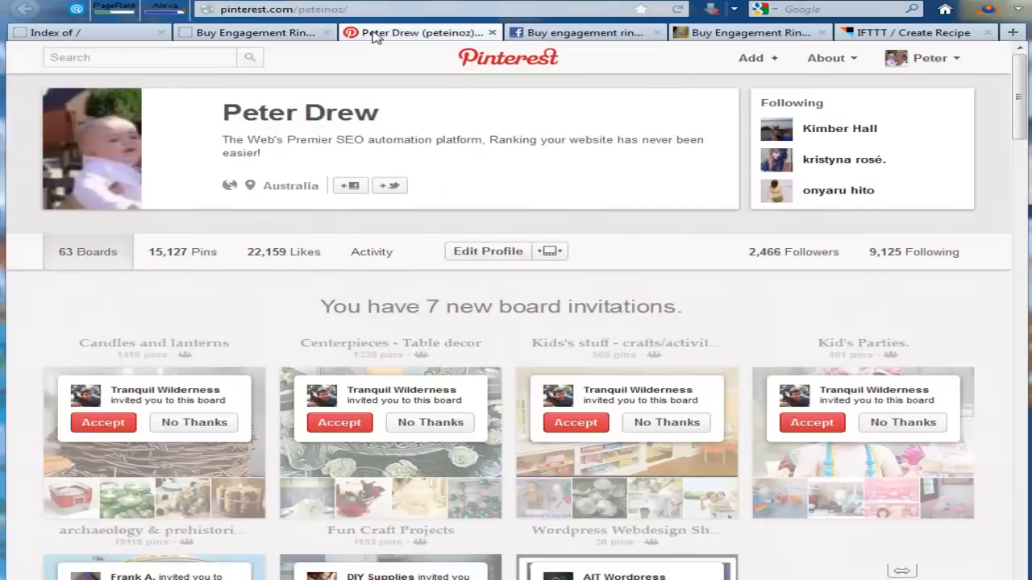
{"action": "mouse_move", "coordinate": [47, 326]}
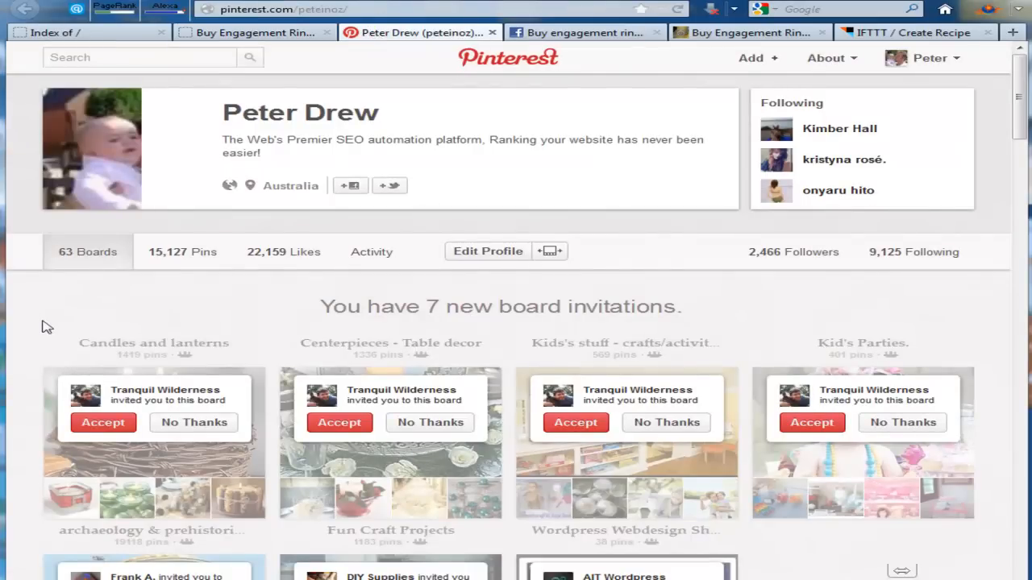
- Scroll through the Pinterest profile's board invitations and ring boards, including the empty celebrate board
{"action": "scroll", "scroll_direction": "down", "scroll_amount": 3}
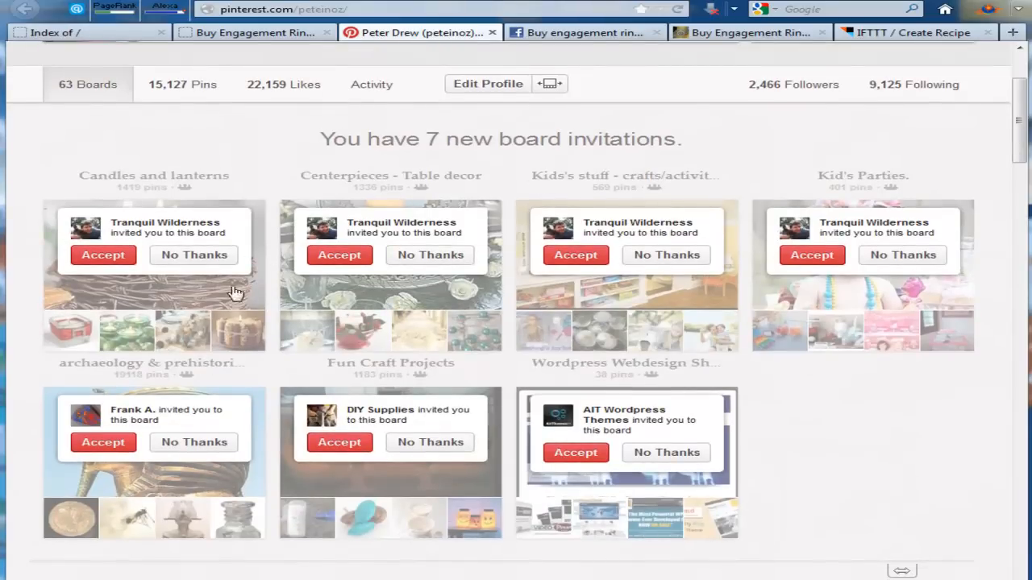
{"action": "scroll", "scroll_direction": "down", "scroll_amount": 3}
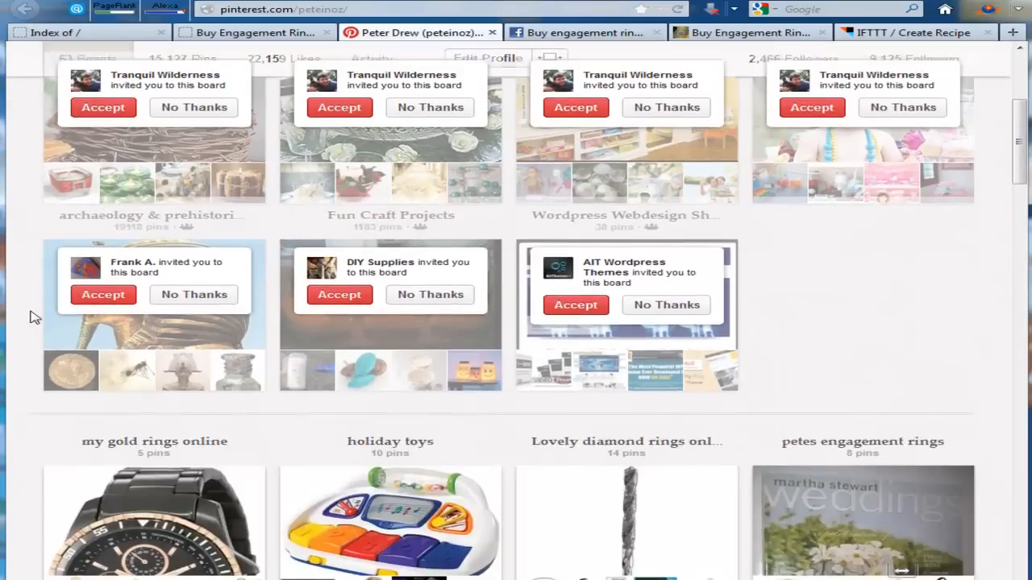
{"action": "scroll", "scroll_direction": "down", "scroll_amount": 3}
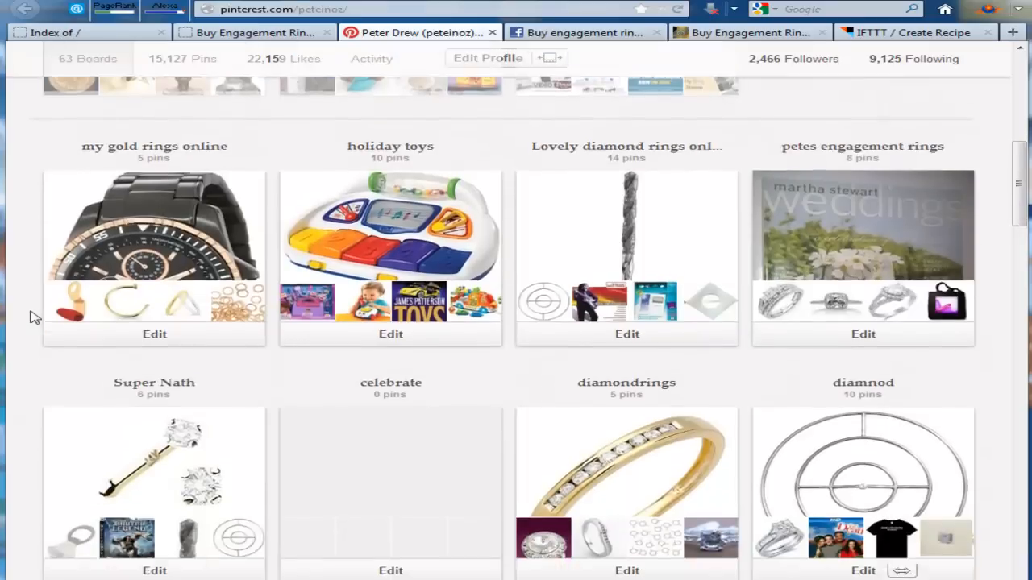
{"action": "scroll", "scroll_direction": "down", "scroll_amount": 3}
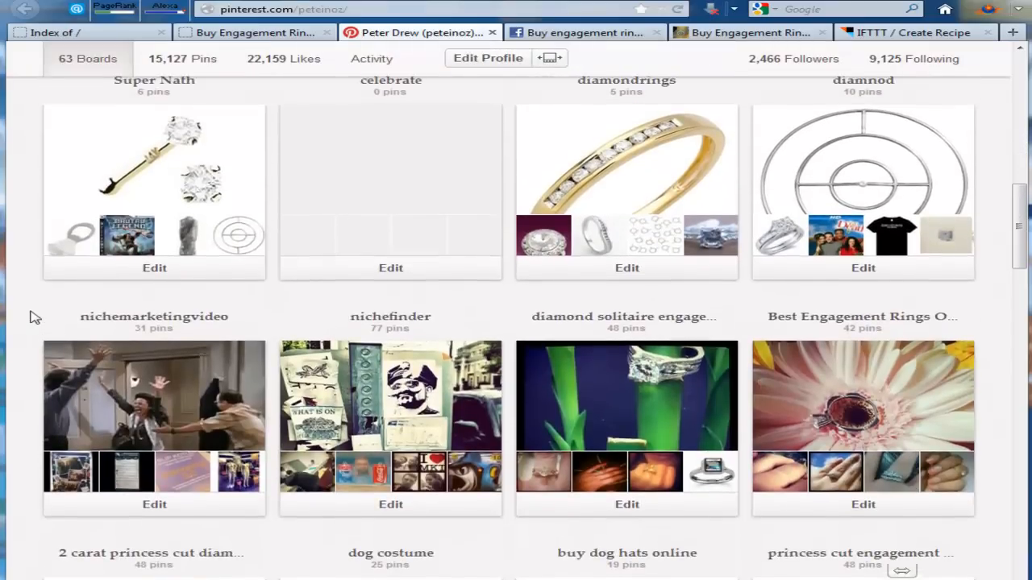
{"action": "scroll", "scroll_direction": "up", "scroll_amount": 3}
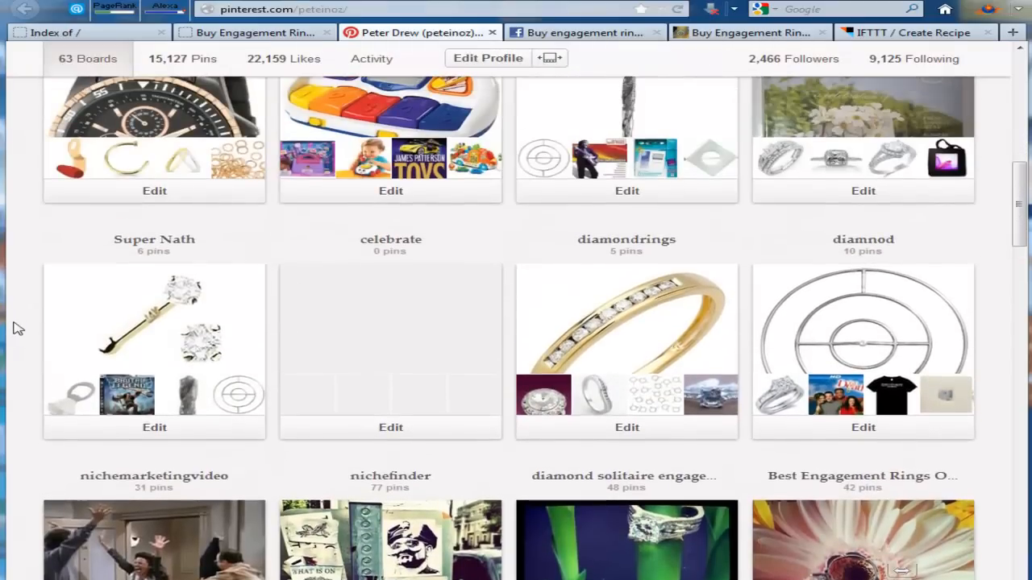
{"action": "scroll", "scroll_direction": "up", "scroll_amount": 3}
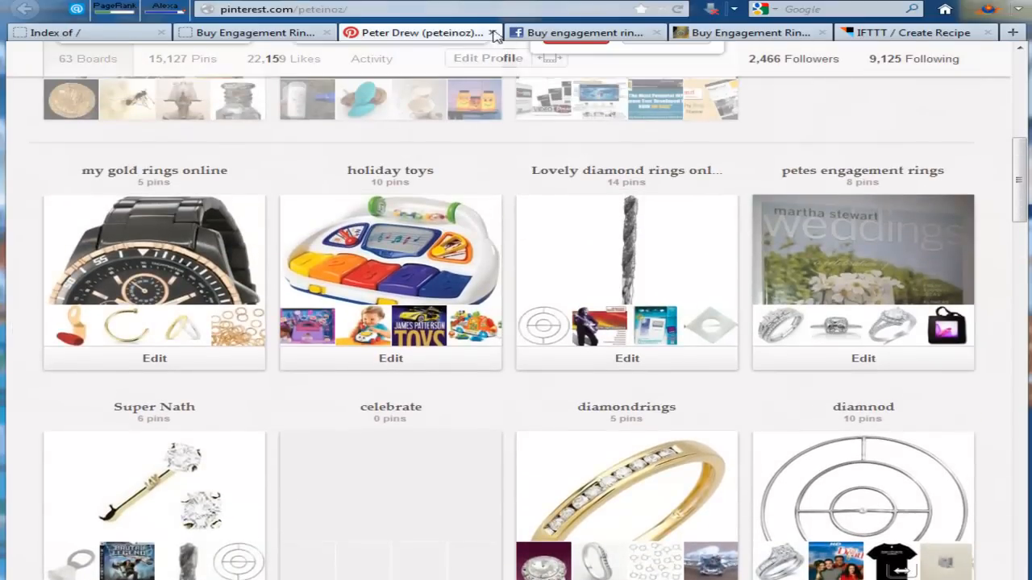
- Switch to the Buy engagement rings online Facebook page and scroll its dlvr.it product posts
{"action": "left_click", "coordinate": [585, 32]}
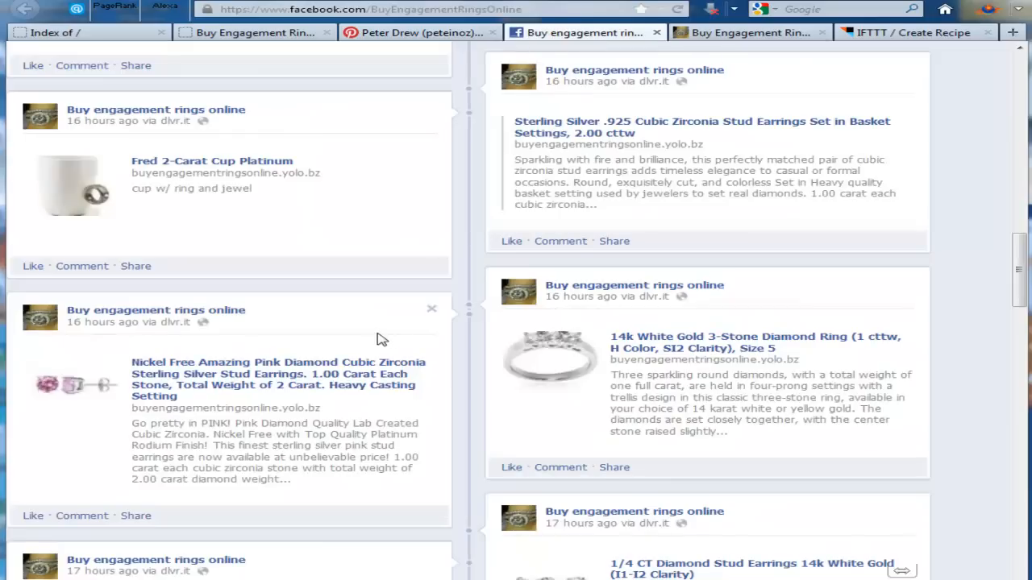
{"action": "mouse_move", "coordinate": [460, 339]}
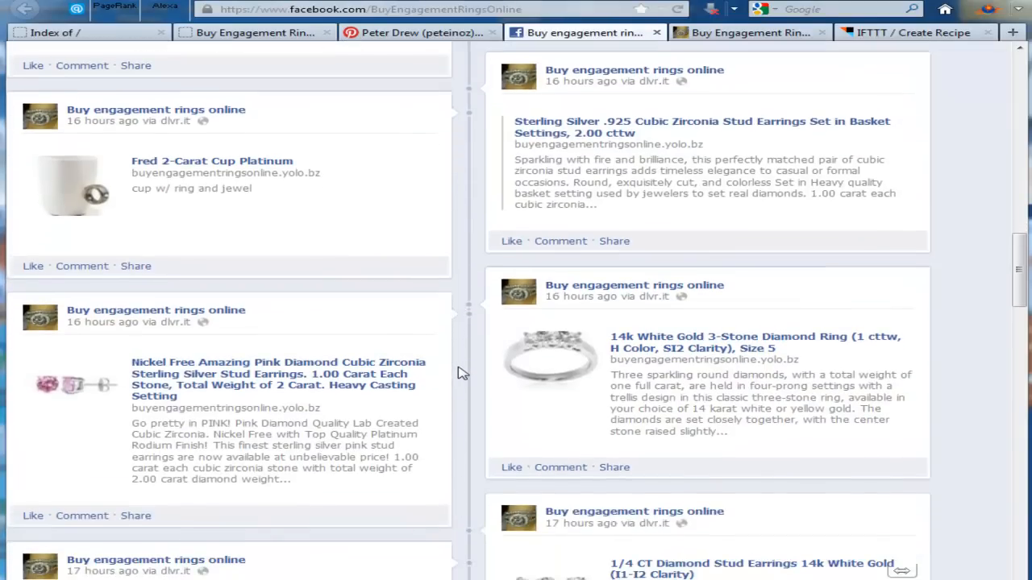
{"action": "scroll", "scroll_direction": "down", "scroll_amount": 3}
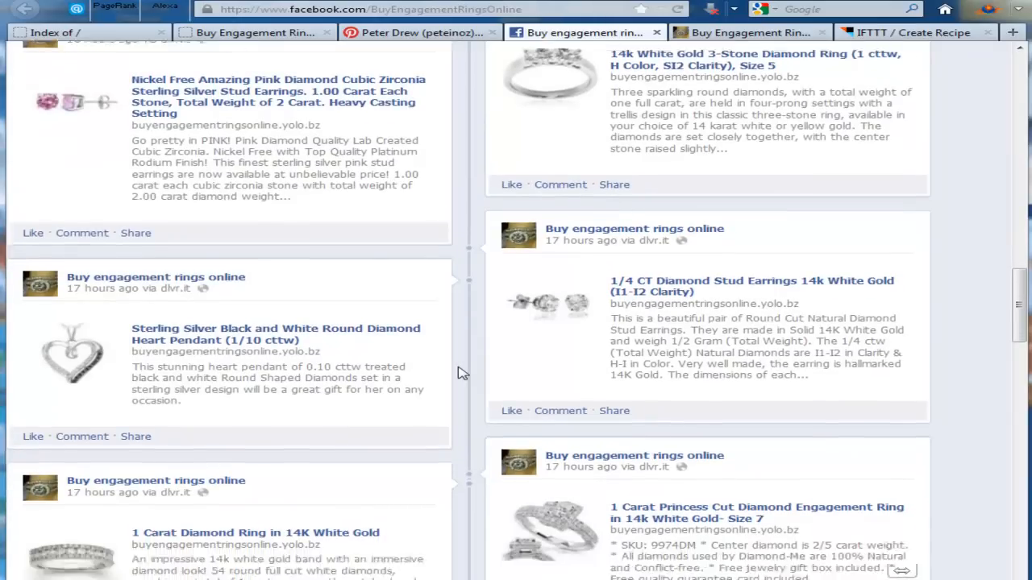
- Scroll through the Tumblr blog's diamond ring product posts with their shop links
{"action": "left_click", "coordinate": [748, 32]}
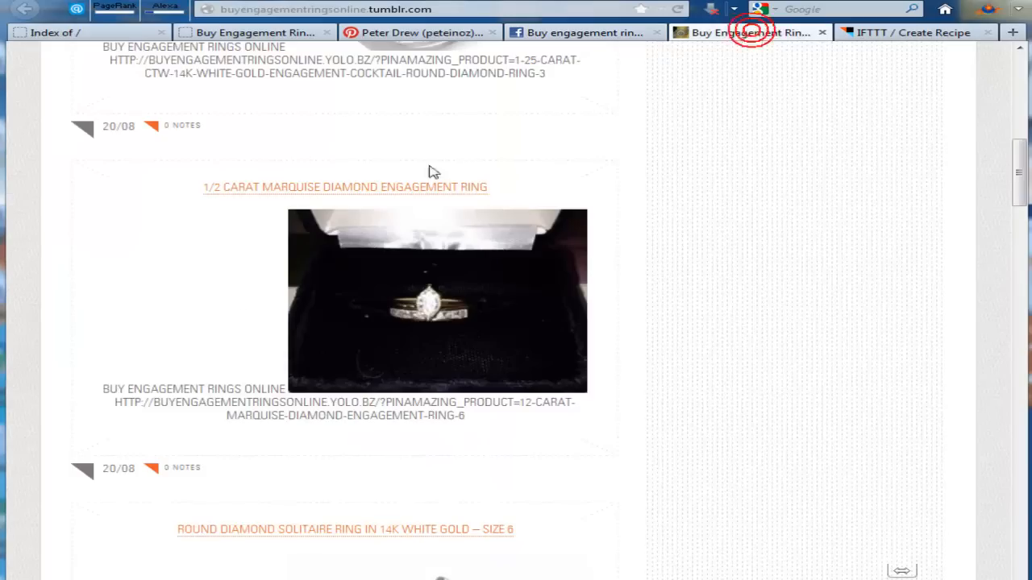
{"action": "scroll", "scroll_direction": "down", "scroll_amount": 3}
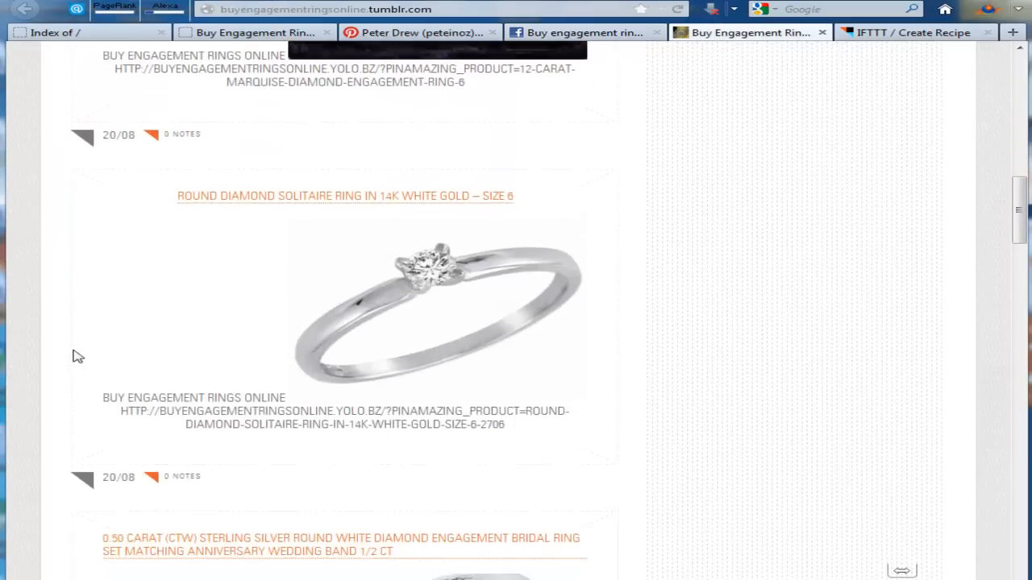
{"action": "scroll", "scroll_direction": "down", "scroll_amount": 3}
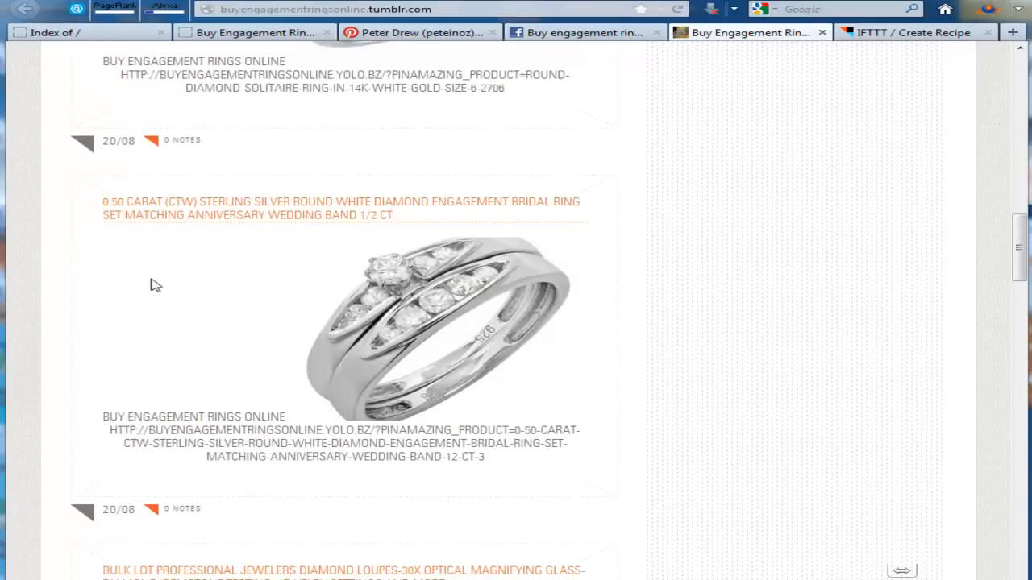
{"action": "mouse_move", "coordinate": [317, 288]}
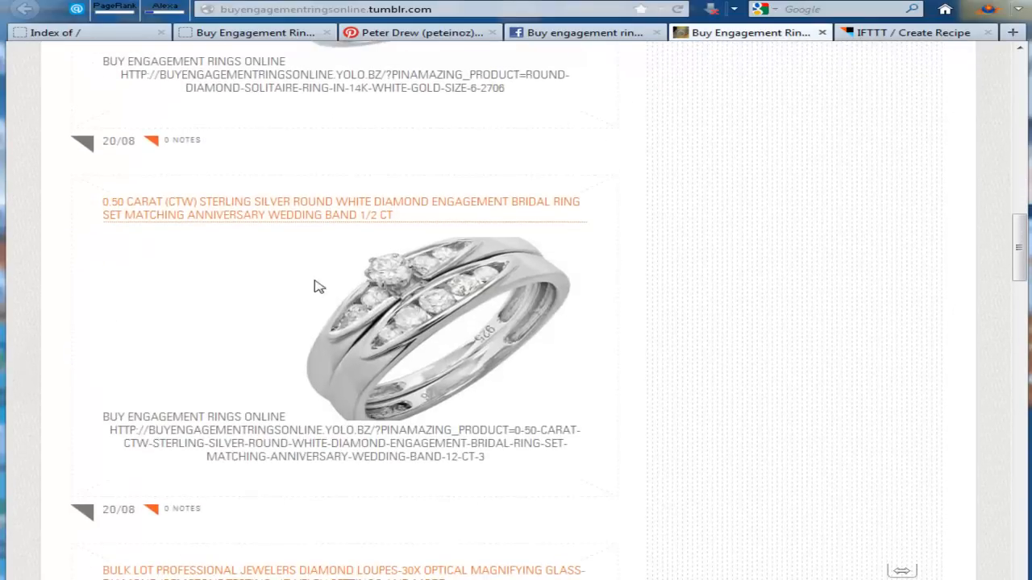
- Flip back through the WordPress blog, Pinterest boards and Facebook tabs
{"action": "left_click", "coordinate": [254, 33]}
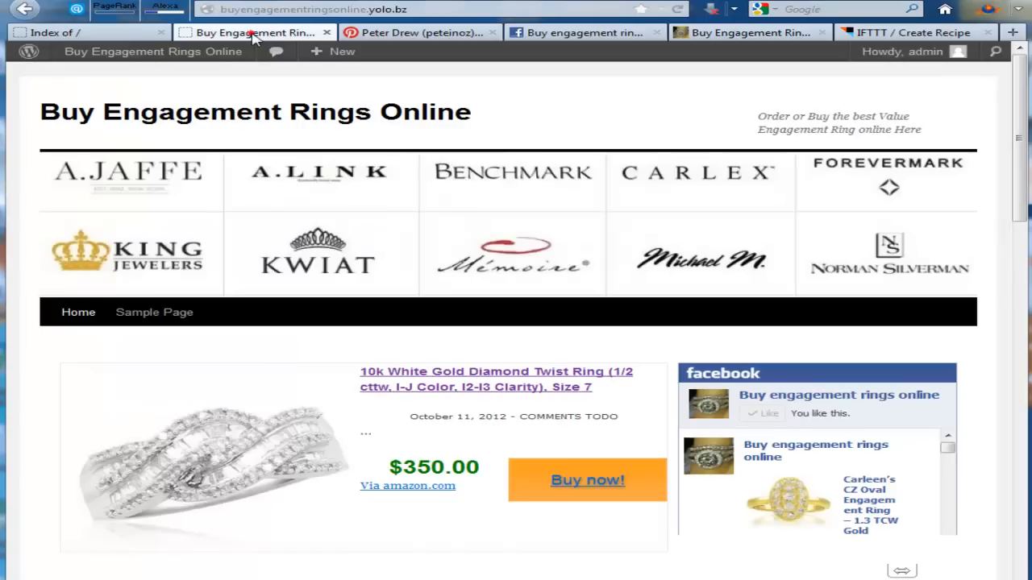
{"action": "left_click", "coordinate": [419, 33]}
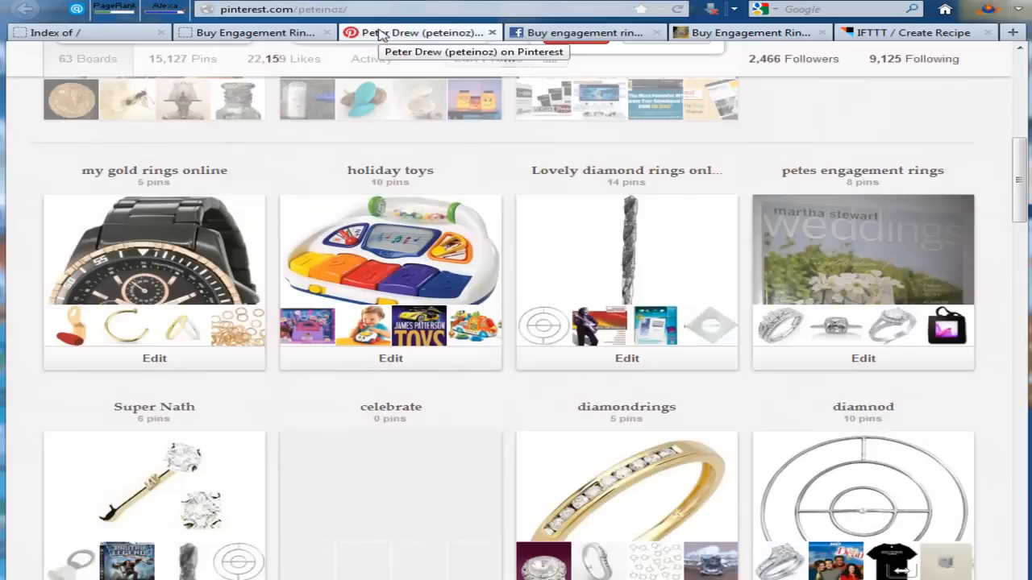
{"action": "mouse_move", "coordinate": [39, 377]}
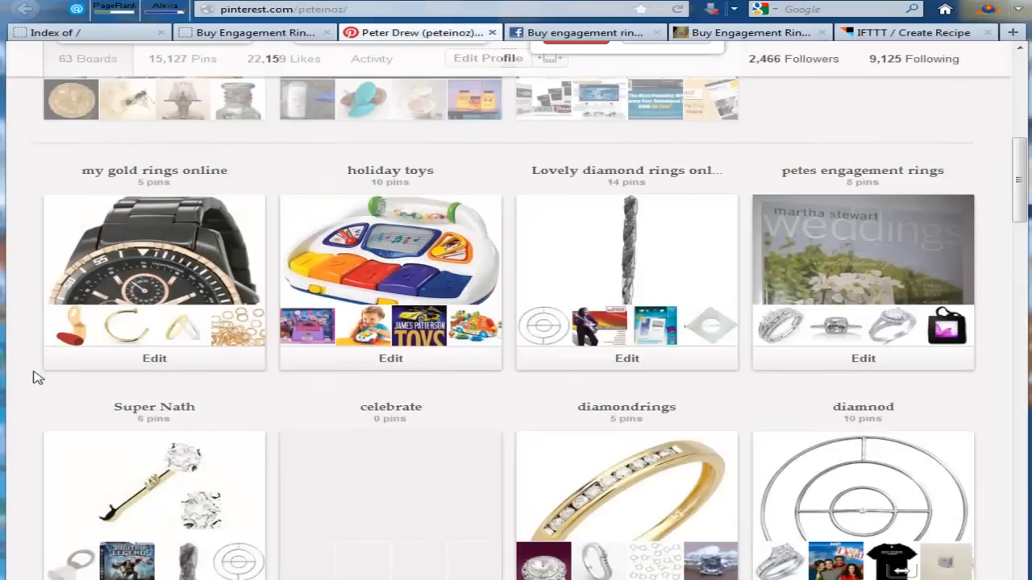
{"action": "mouse_move", "coordinate": [93, 173]}
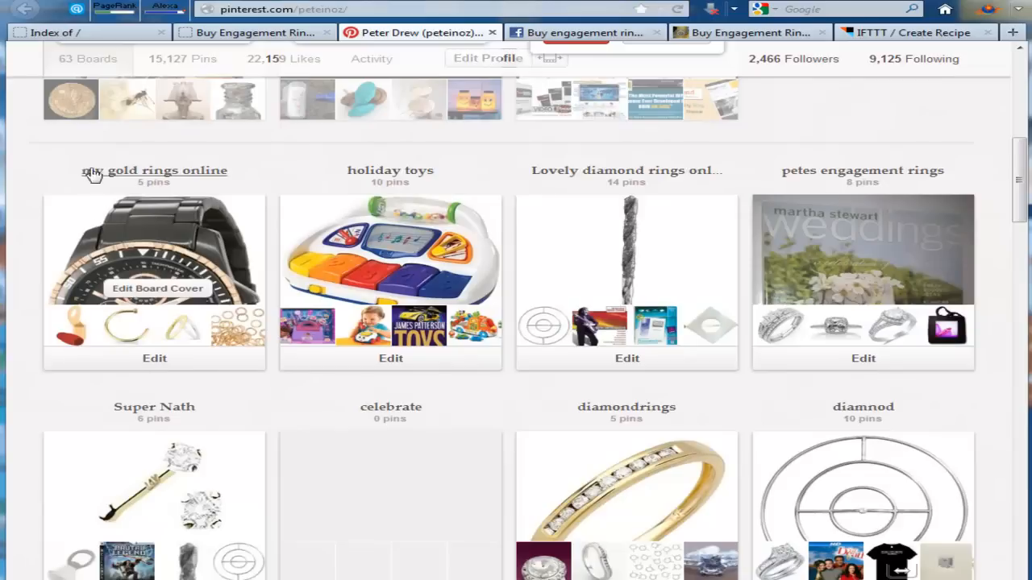
{"action": "mouse_move", "coordinate": [191, 179]}
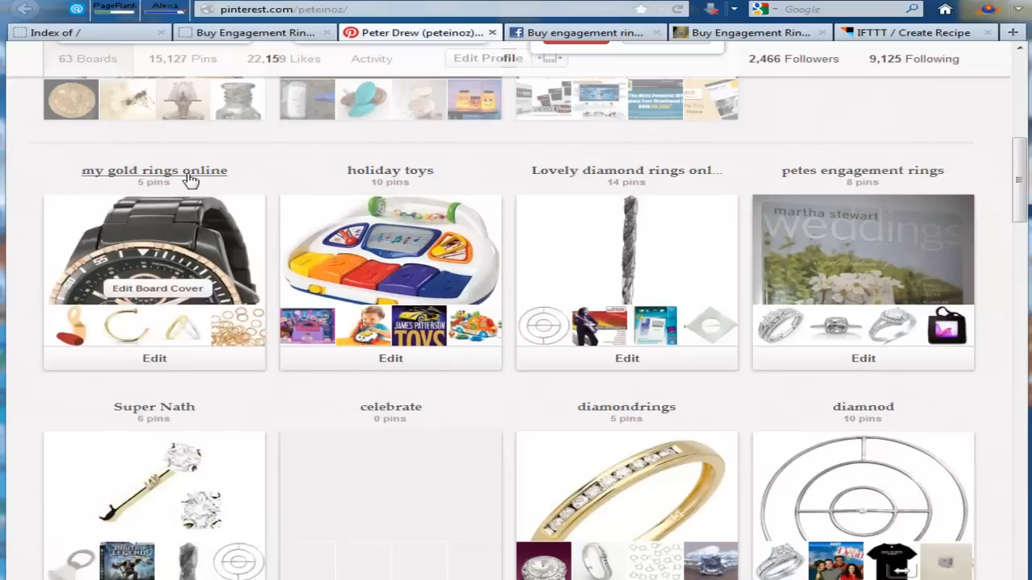
{"action": "left_click", "coordinate": [581, 33]}
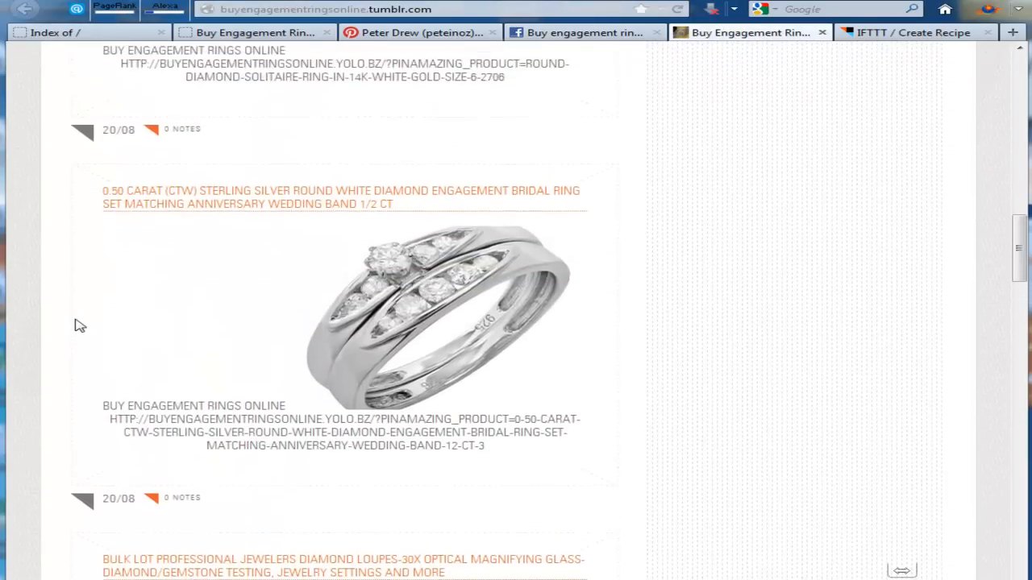
- Browse IFTTT's new-recipe action channels, including Tumblr and WordPress, then return to the installation form
{"action": "left_click", "coordinate": [915, 32]}
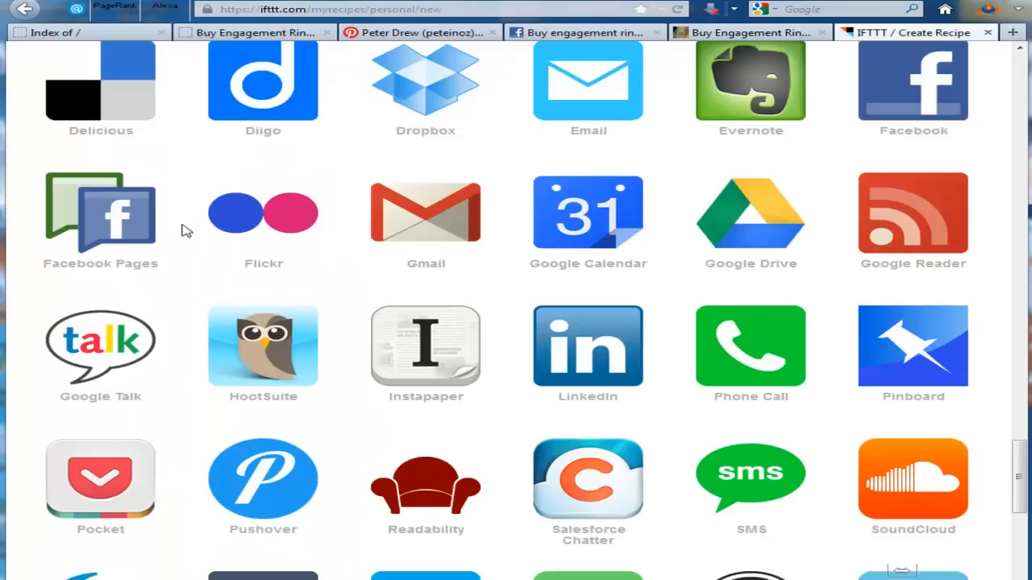
{"action": "scroll", "scroll_direction": "up", "scroll_amount": 3}
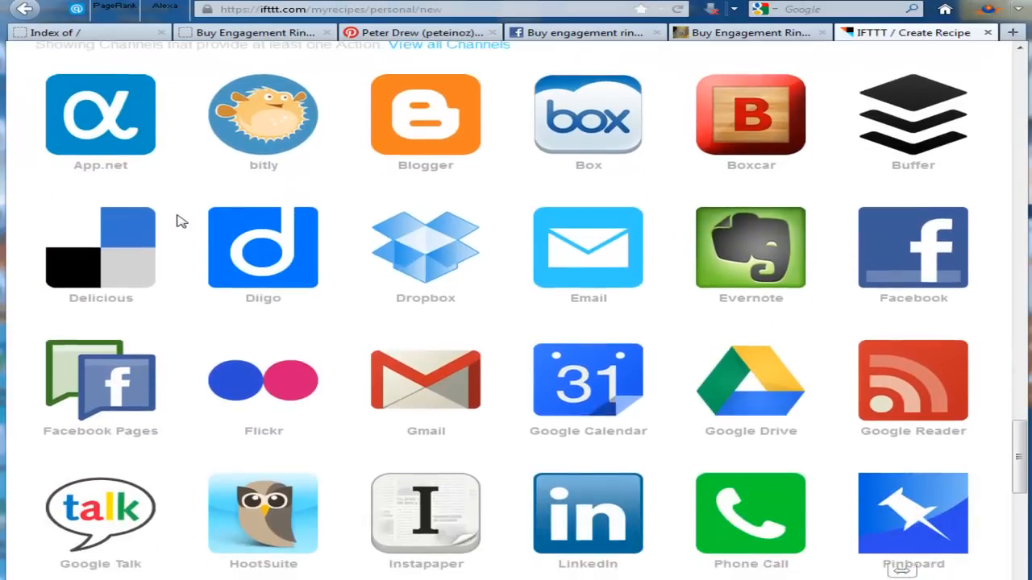
{"action": "scroll", "scroll_direction": "down", "scroll_amount": 3}
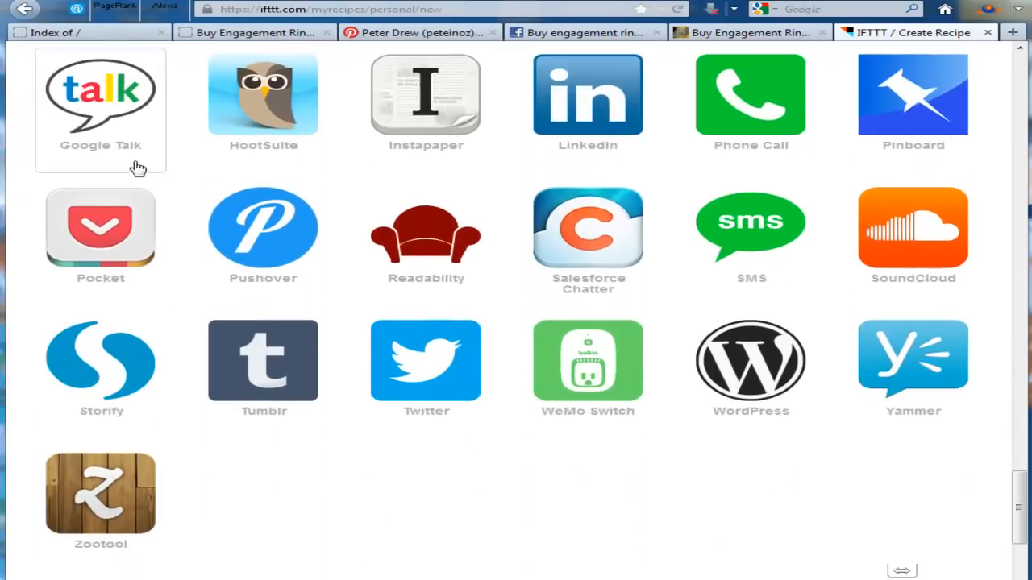
{"action": "left_click", "coordinate": [80, 32]}
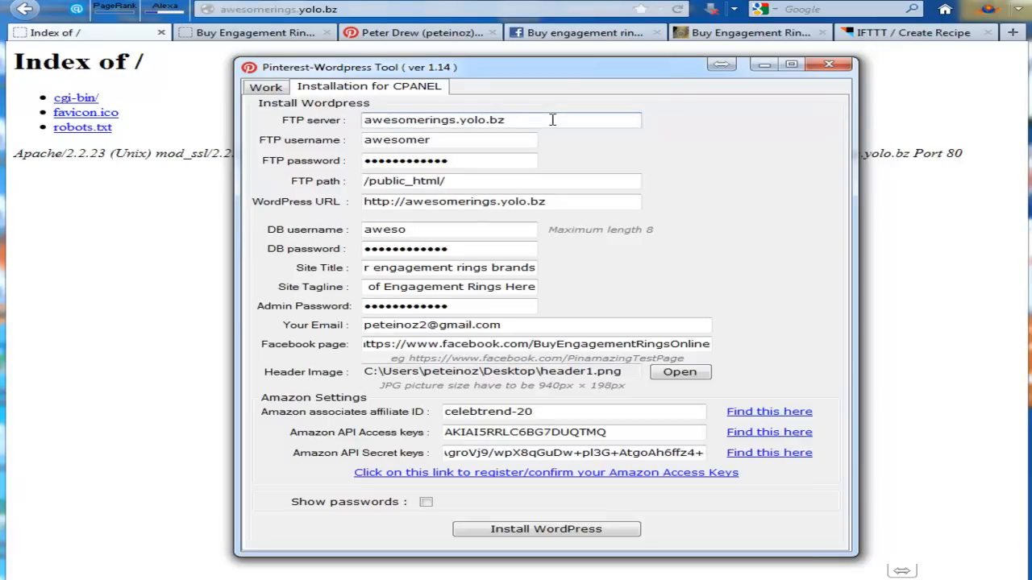
{"action": "mouse_move", "coordinate": [484, 194]}
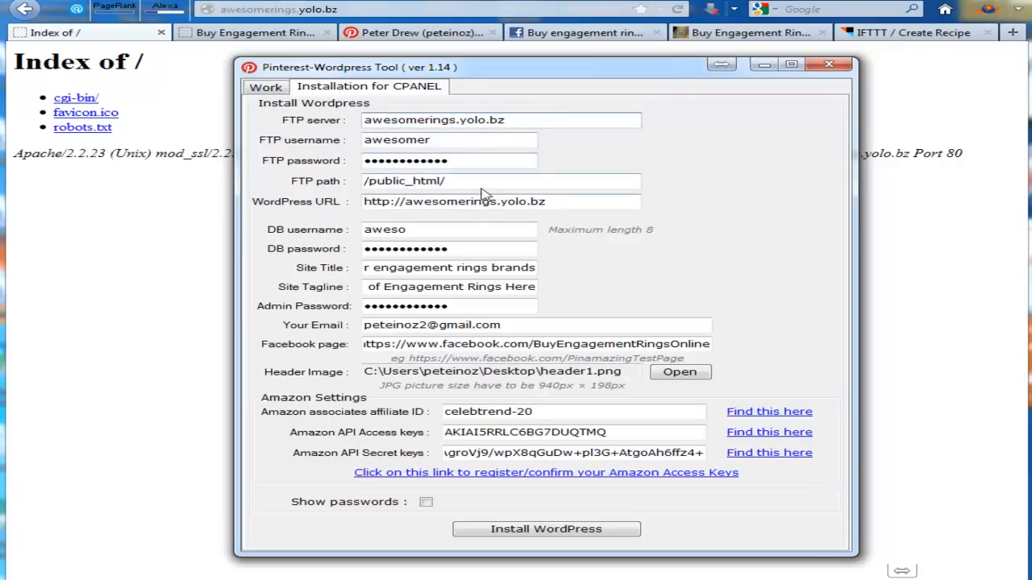
{"action": "mouse_move", "coordinate": [524, 205]}
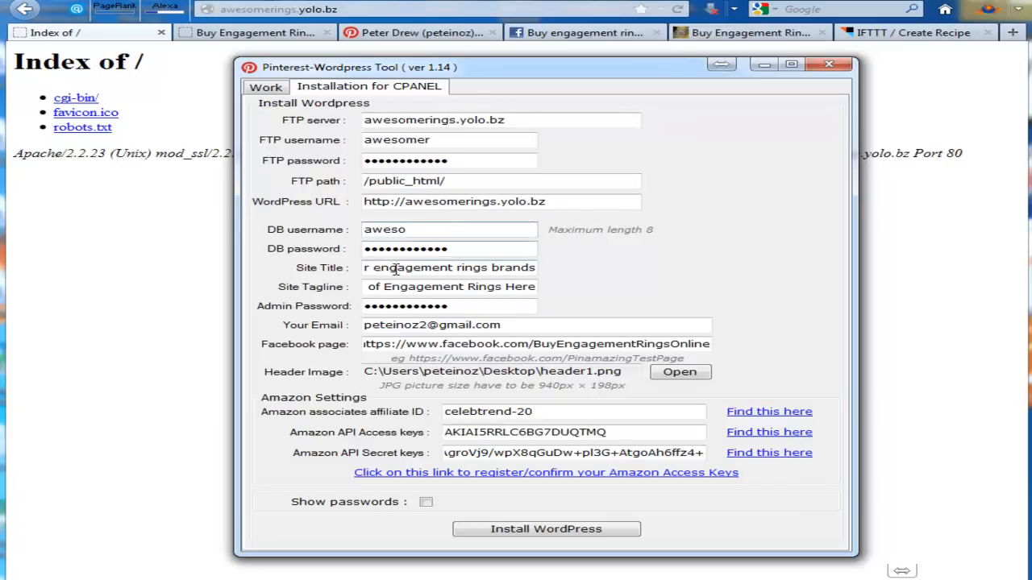
- Set the site title to 'designer engagement rings', update the tagline, and check the header image path
{"action": "type", "text": "designer engagement rings"}
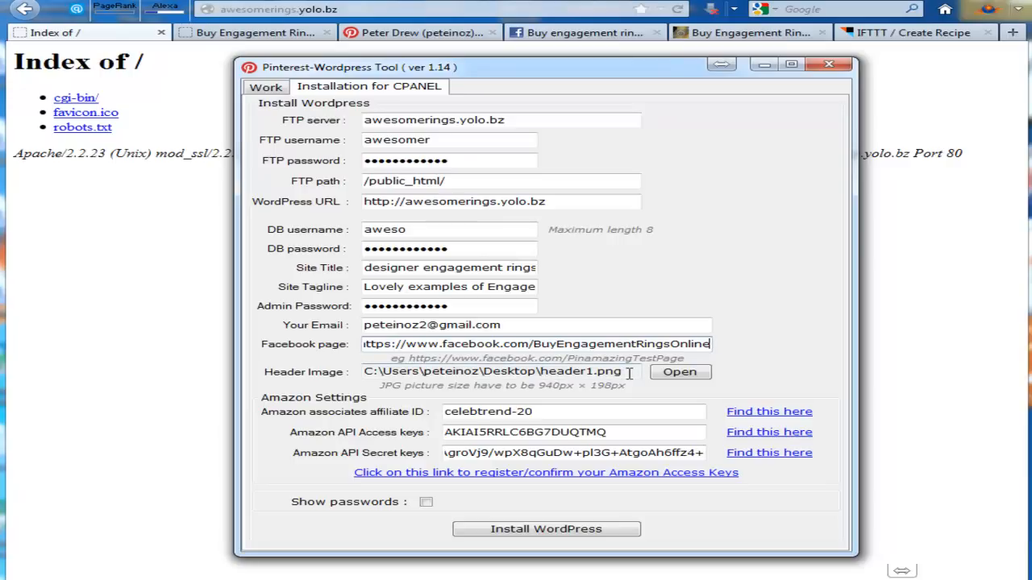
{"action": "triple_click", "coordinate": [493, 372]}
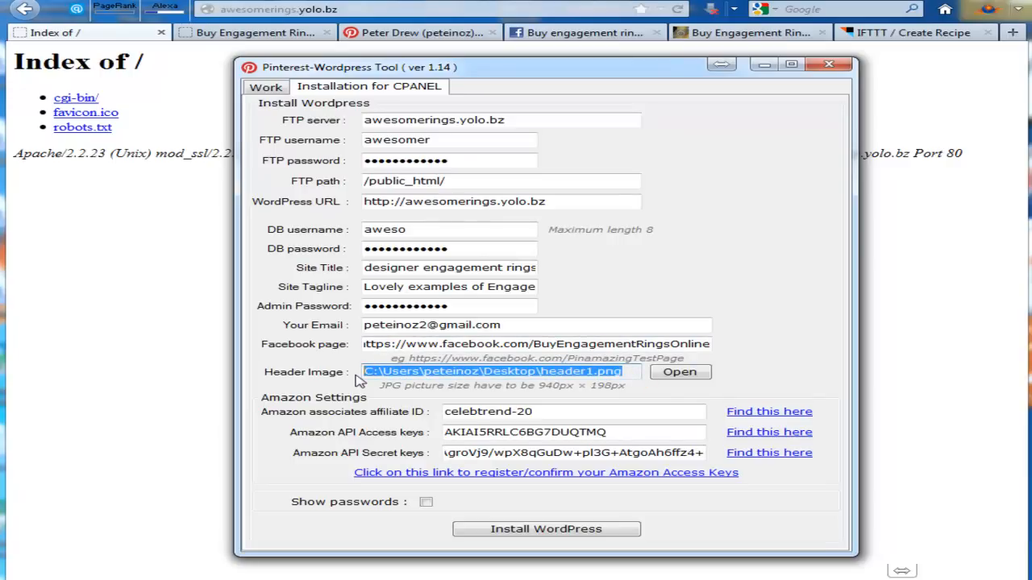
{"action": "left_click", "coordinate": [540, 411]}
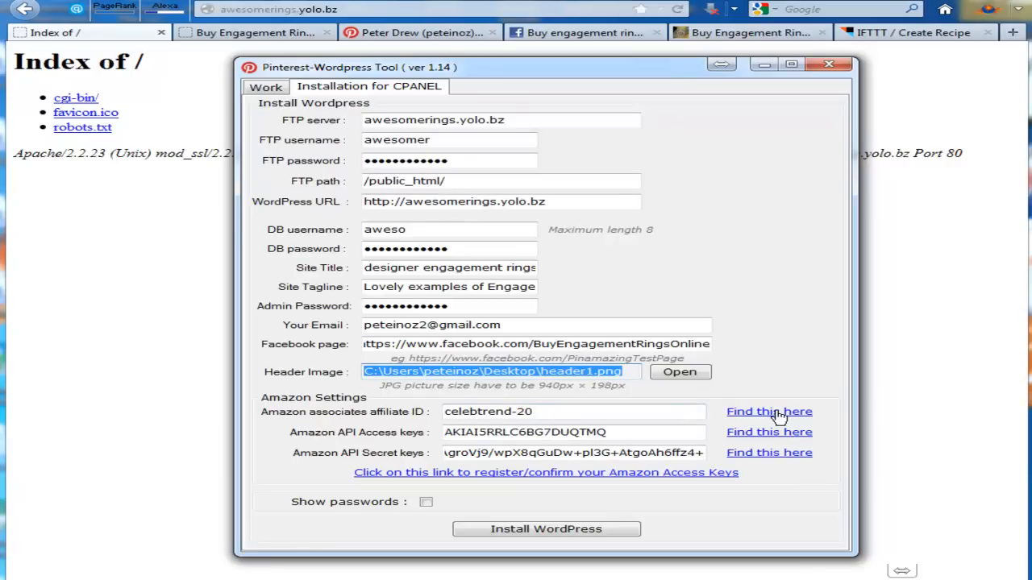
{"action": "mouse_move", "coordinate": [534, 490]}
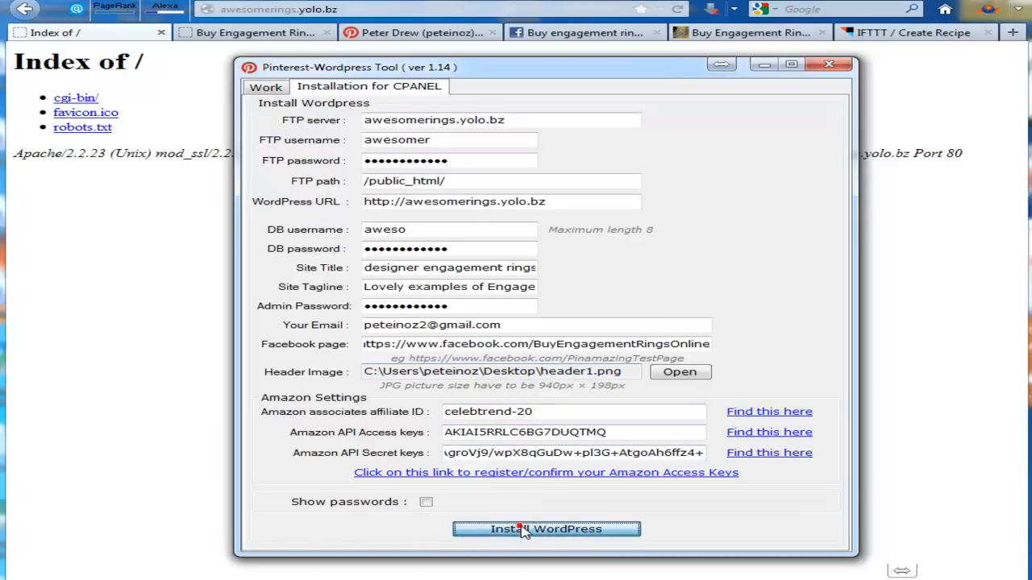
- Install WordPress and create its configuration file with site title 'designer engagement rings brand'
{"action": "left_click", "coordinate": [546, 529]}
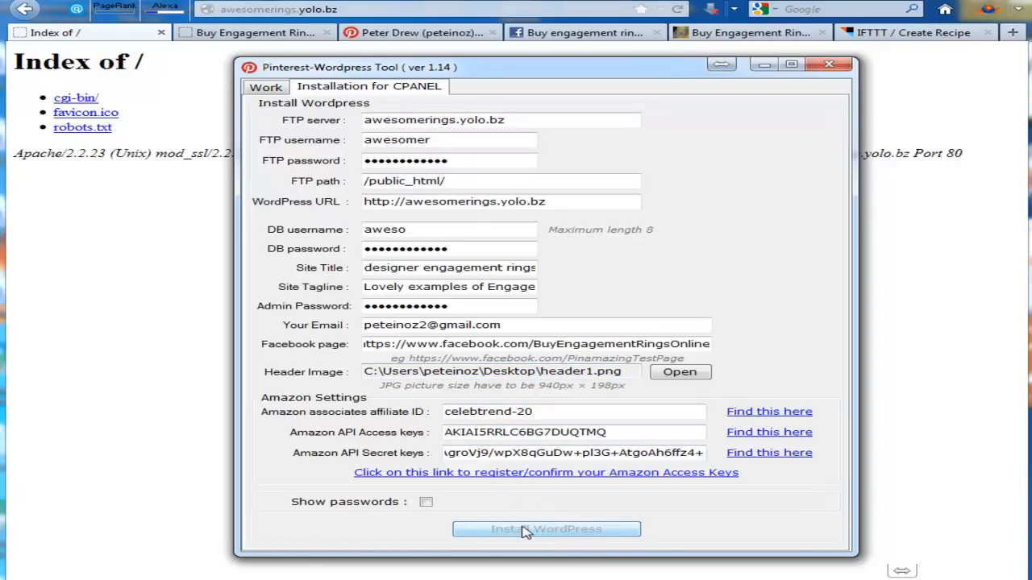
{"action": "left_click", "coordinate": [546, 528]}
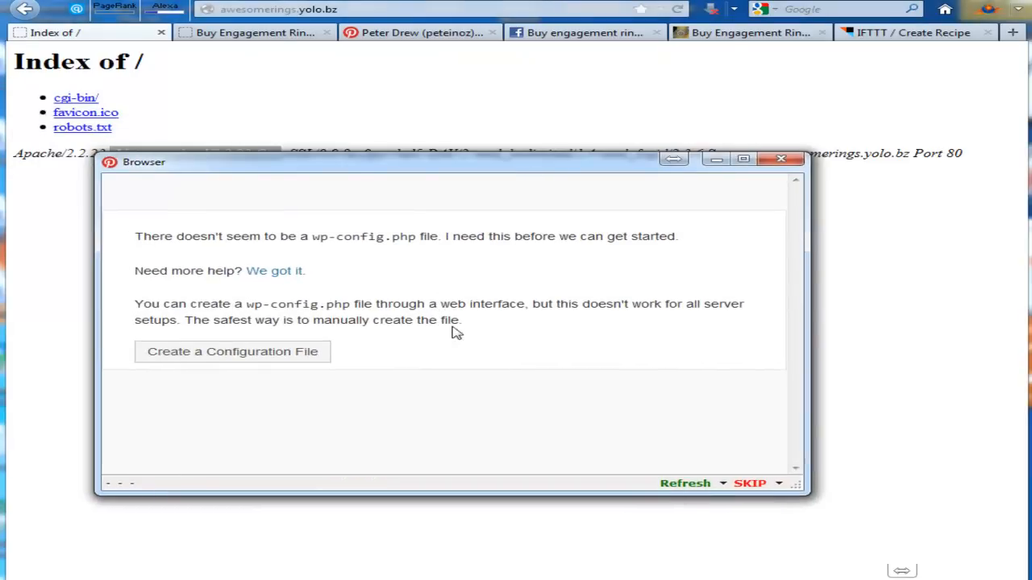
{"action": "left_click", "coordinate": [232, 352]}
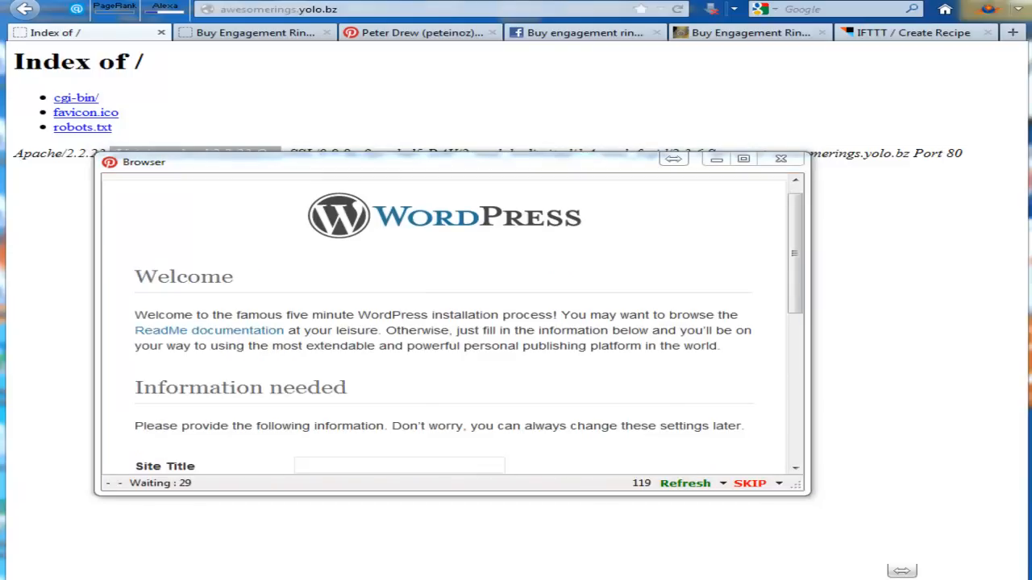
{"action": "type", "text": "designer engagement rings brand"}
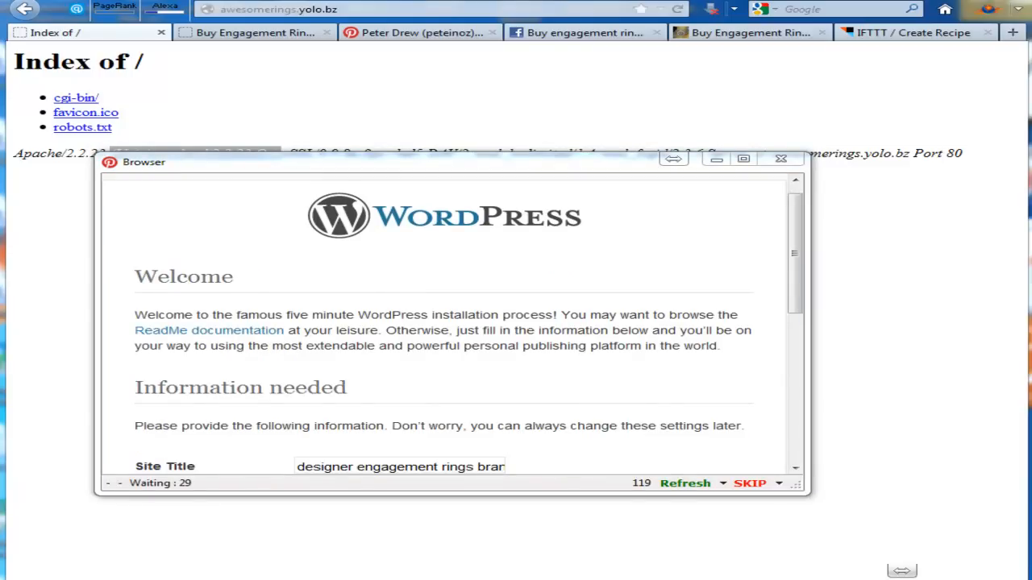
{"action": "mouse_move", "coordinate": [923, 493]}
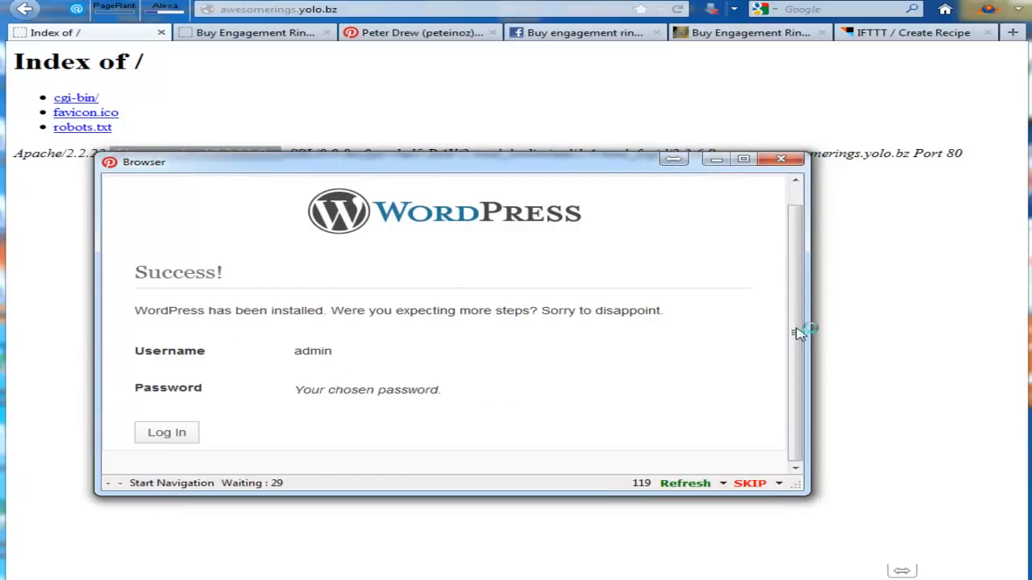
- Log in to the new WordPress site as admin with Remember Me ticked
{"action": "left_click", "coordinate": [167, 433]}
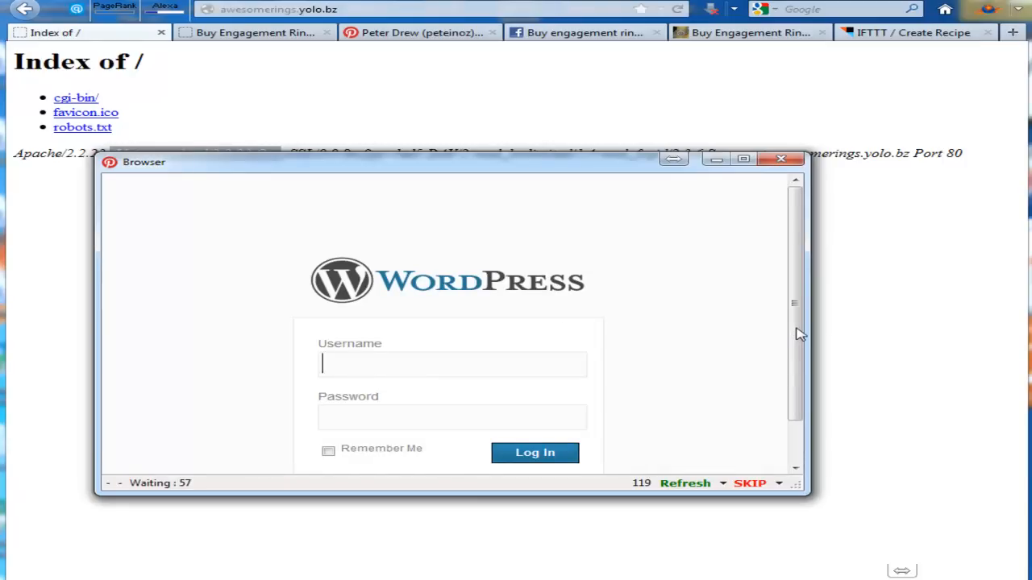
{"action": "type", "text": "admin"}
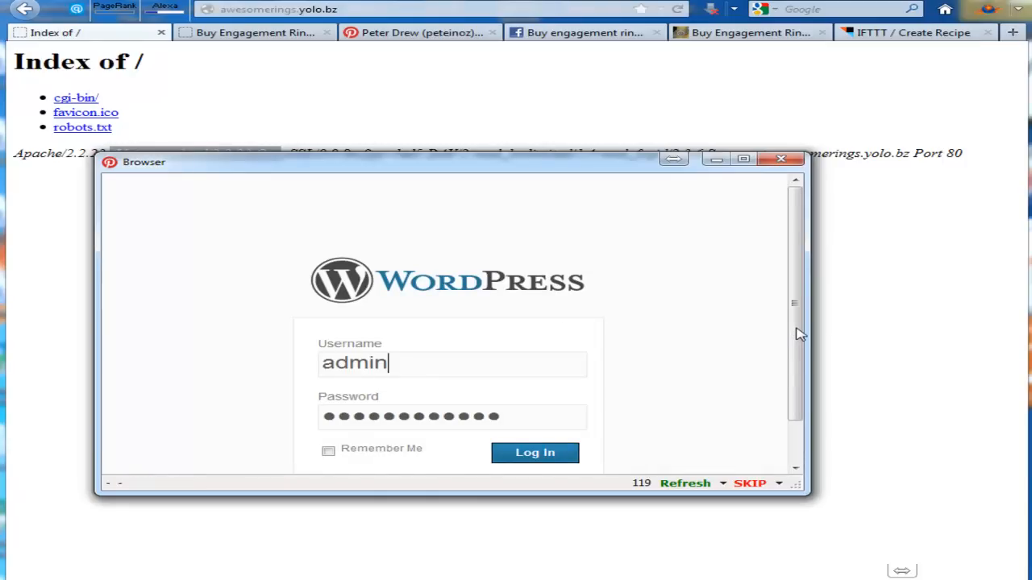
{"action": "left_click", "coordinate": [328, 450]}
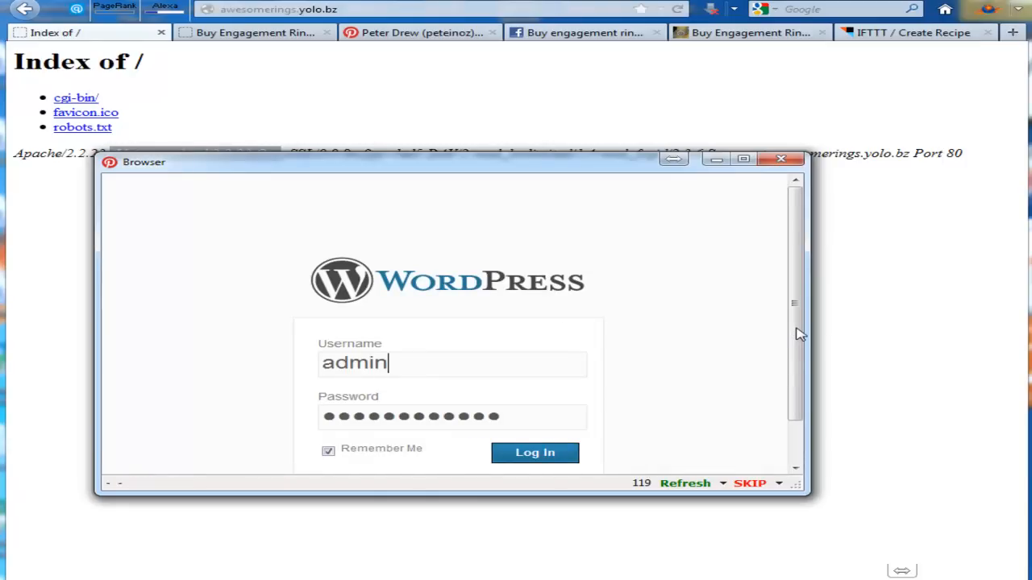
{"action": "left_click", "coordinate": [535, 452]}
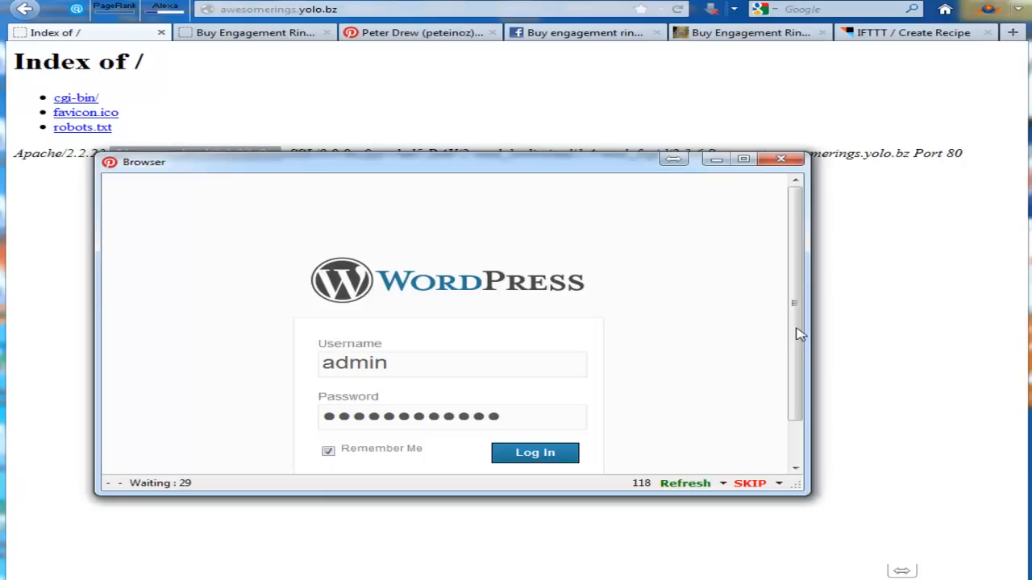
{"action": "left_click", "coordinate": [535, 452]}
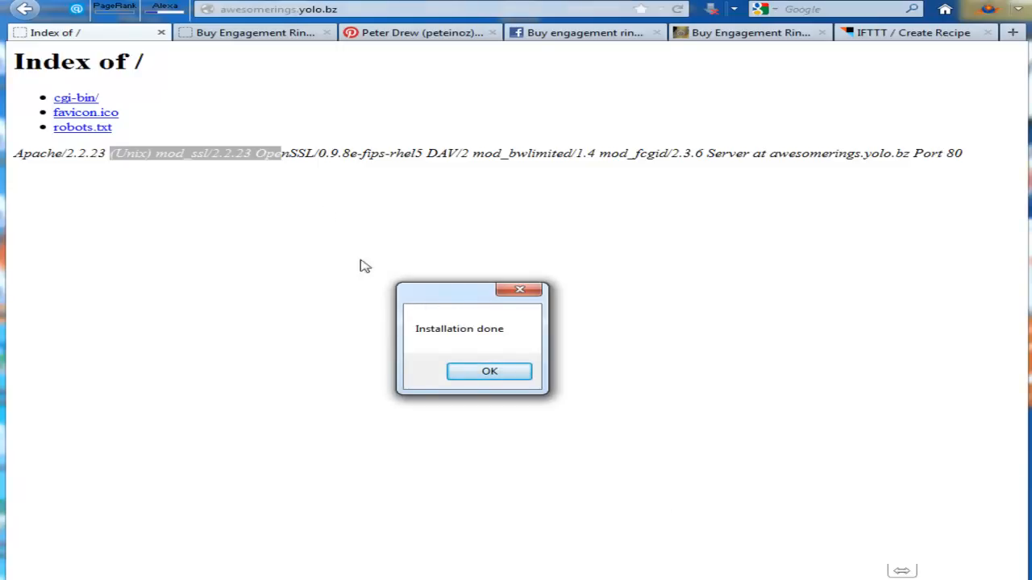
{"action": "mouse_move", "coordinate": [643, 62]}
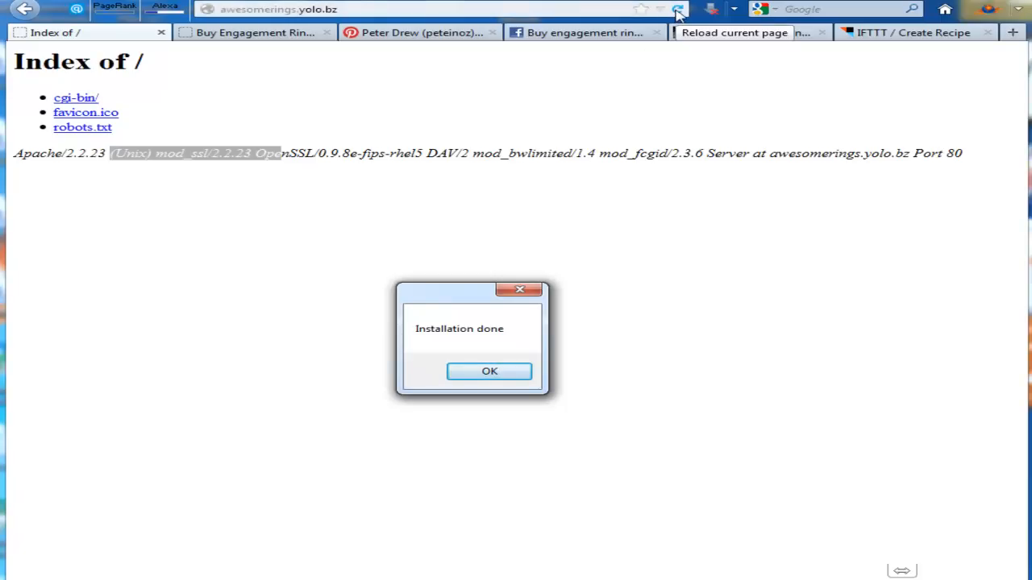
- Reload Firefox to show the 'designer engagement rings brands' blog with ring header and Facebook widget
{"action": "left_click", "coordinate": [489, 371]}
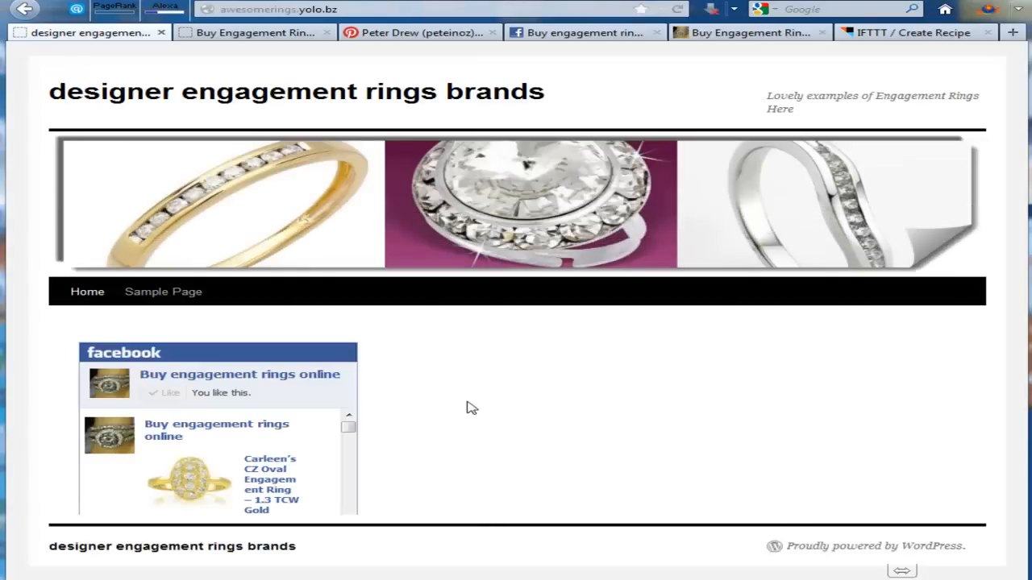
{"action": "mouse_move", "coordinate": [478, 250]}
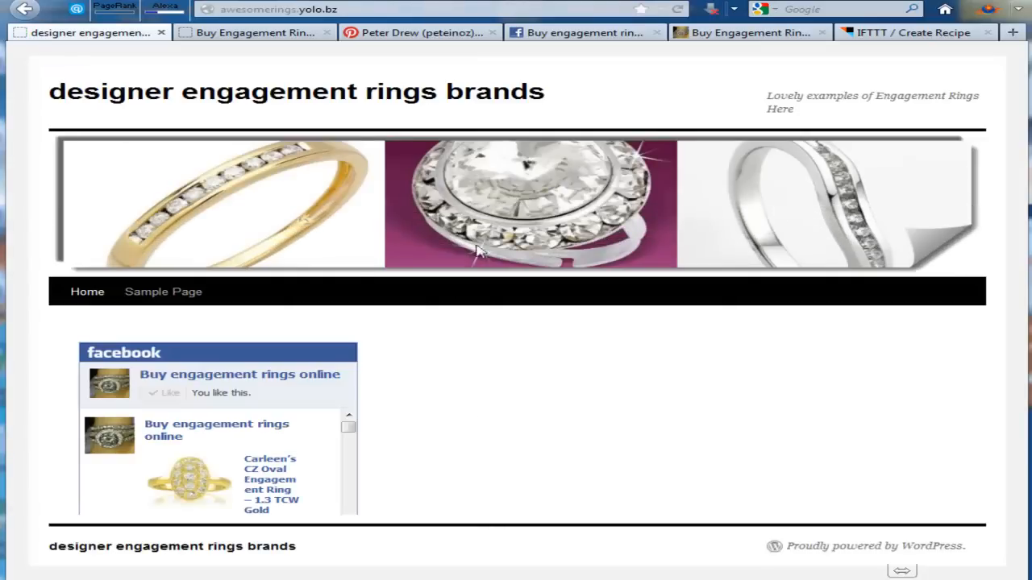
{"action": "mouse_move", "coordinate": [236, 555]}
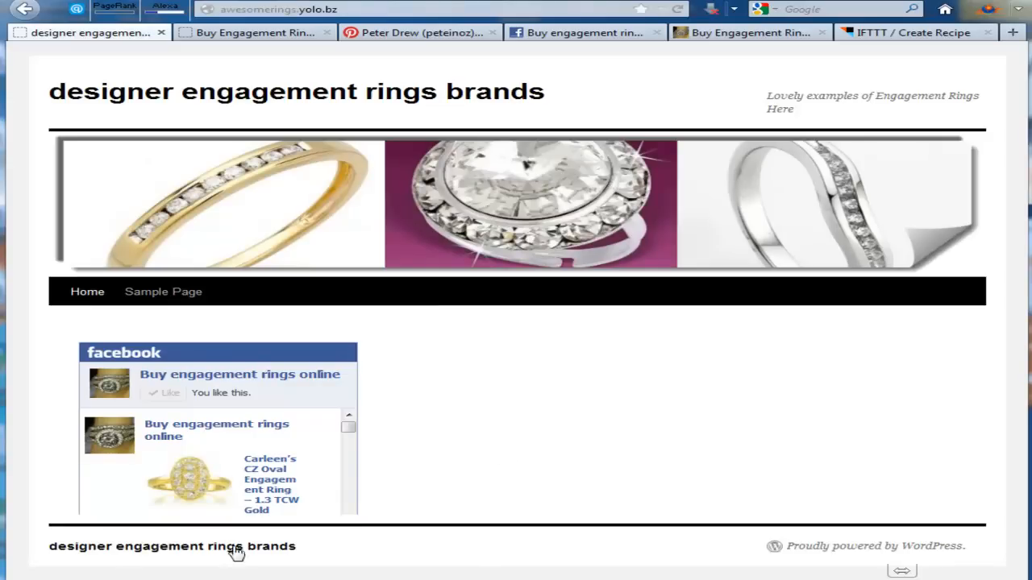
{"action": "mouse_move", "coordinate": [546, 388]}
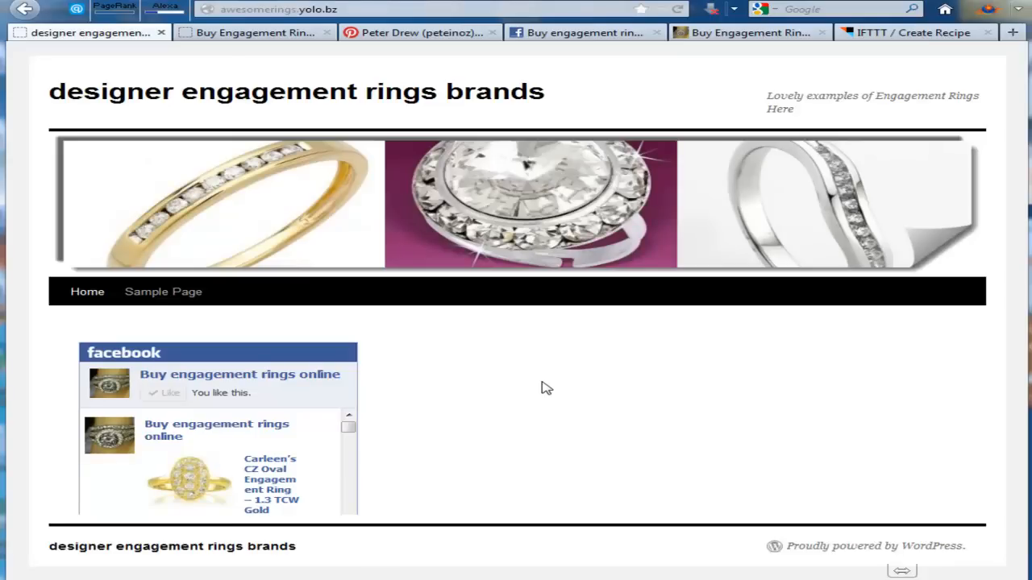
{"action": "mouse_move", "coordinate": [379, 33]}
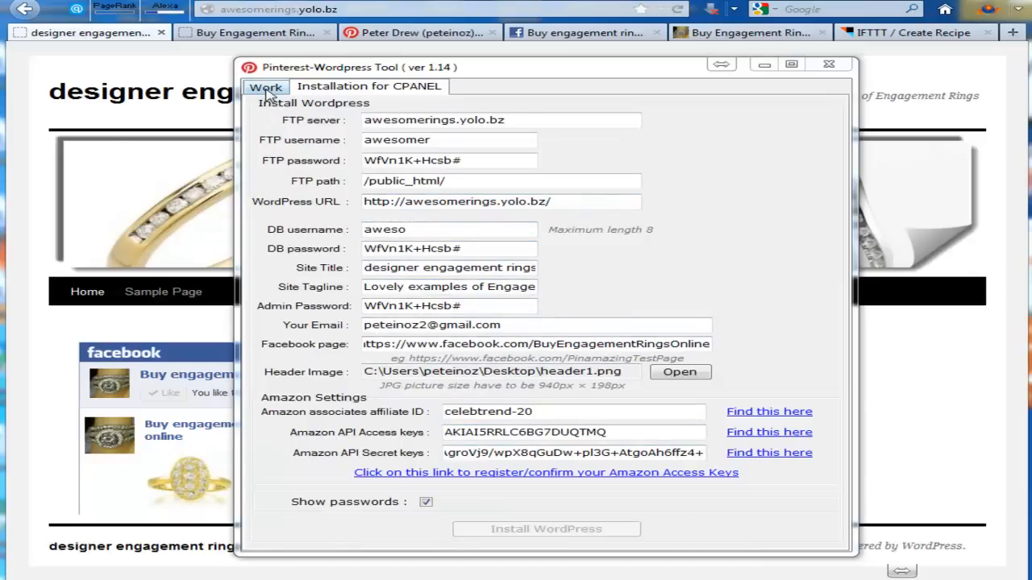
- Go to the main tasks and pass the WordPress account test by logging in with the password
{"action": "left_click", "coordinate": [265, 86]}
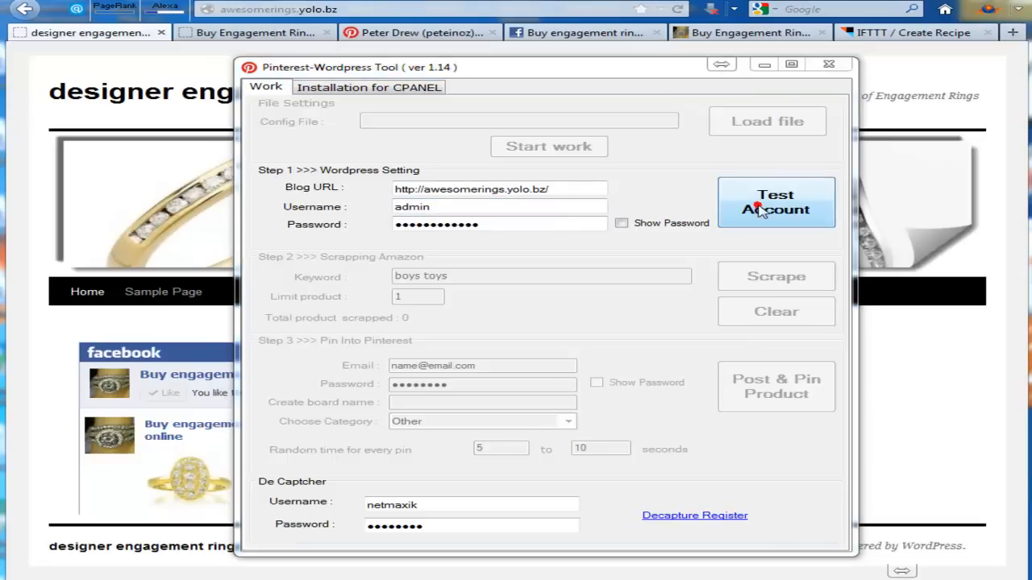
{"action": "left_click", "coordinate": [775, 201]}
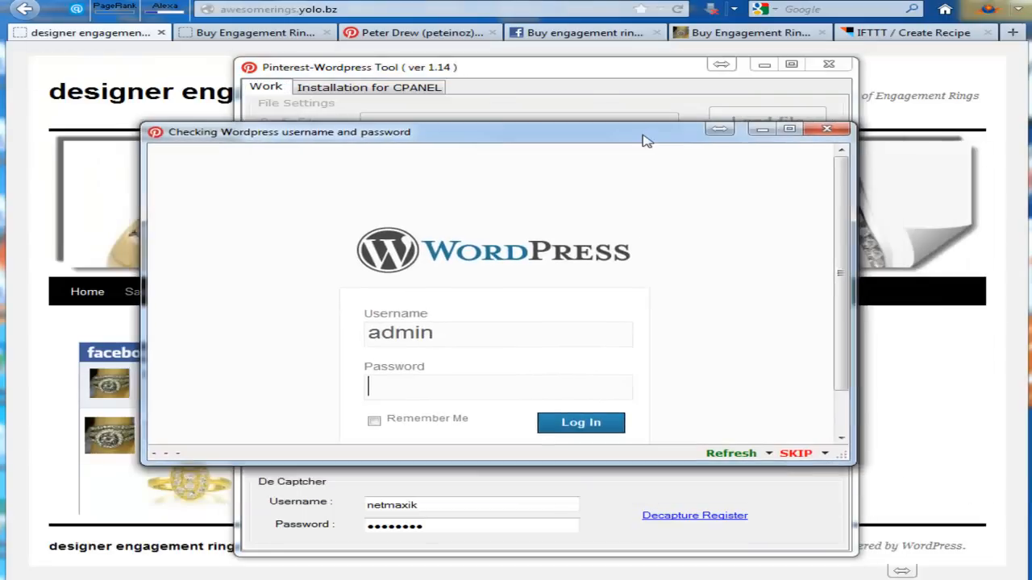
{"action": "type", "text": "password"}
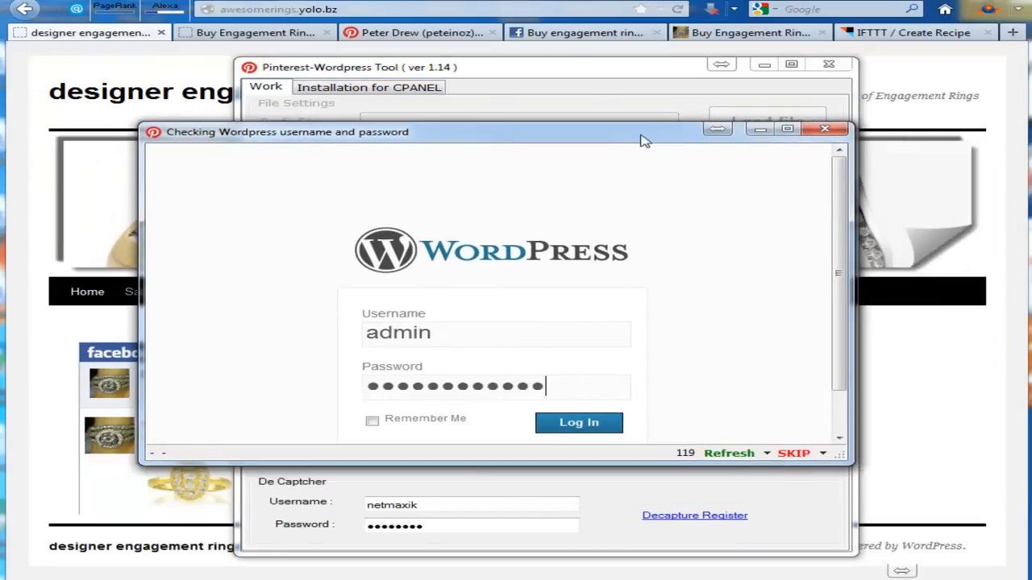
{"action": "left_click", "coordinate": [579, 422]}
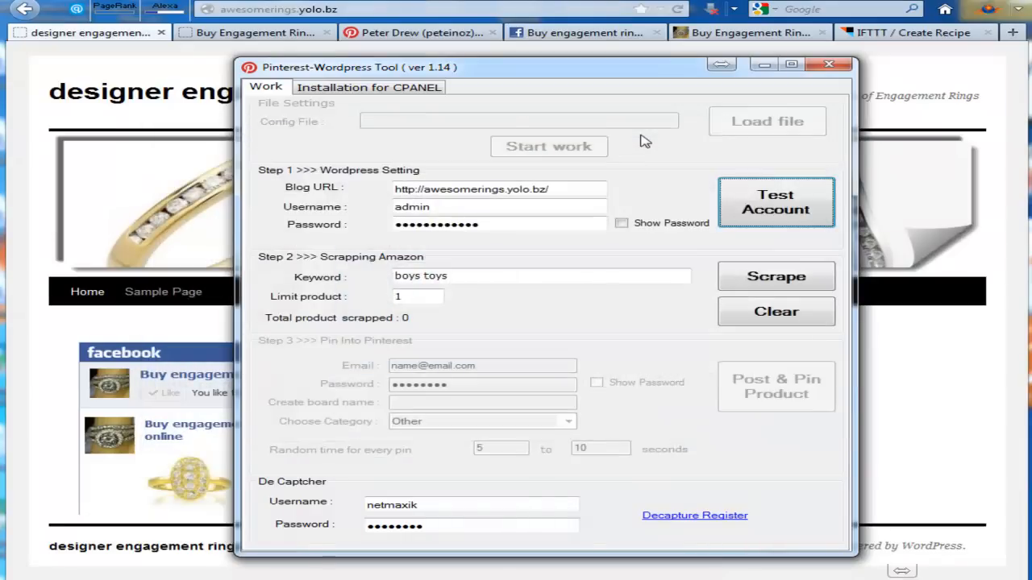
- Replace the keyword 'boys toys' with 'diamond ring', scrape 5 Amazon products, and dismiss the completion message
{"action": "triple_click", "coordinate": [541, 276]}
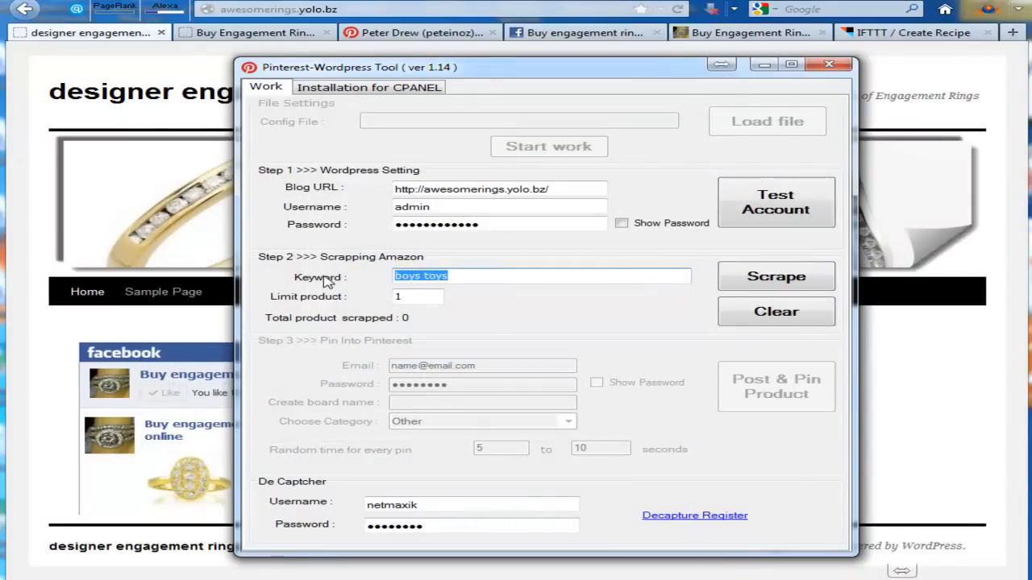
{"action": "type", "text": "diamon"}
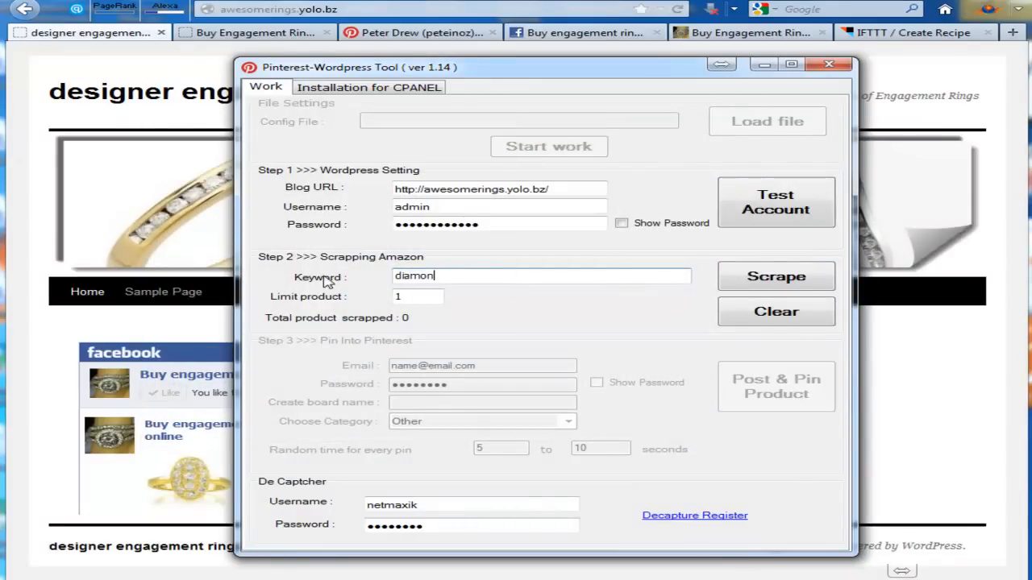
{"action": "type", "text": "d ring"}
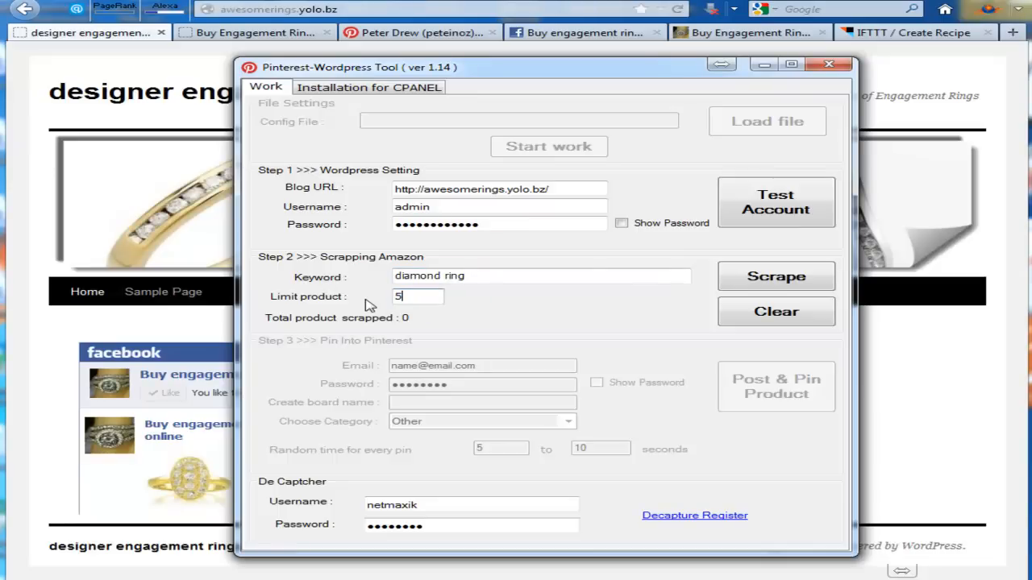
{"action": "left_click", "coordinate": [774, 275]}
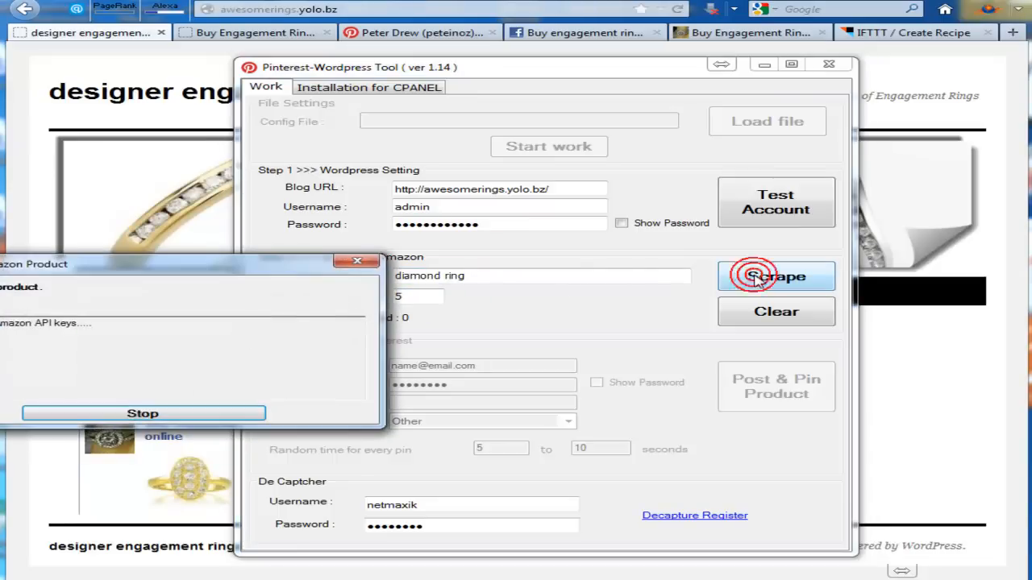
{"action": "left_click", "coordinate": [775, 275]}
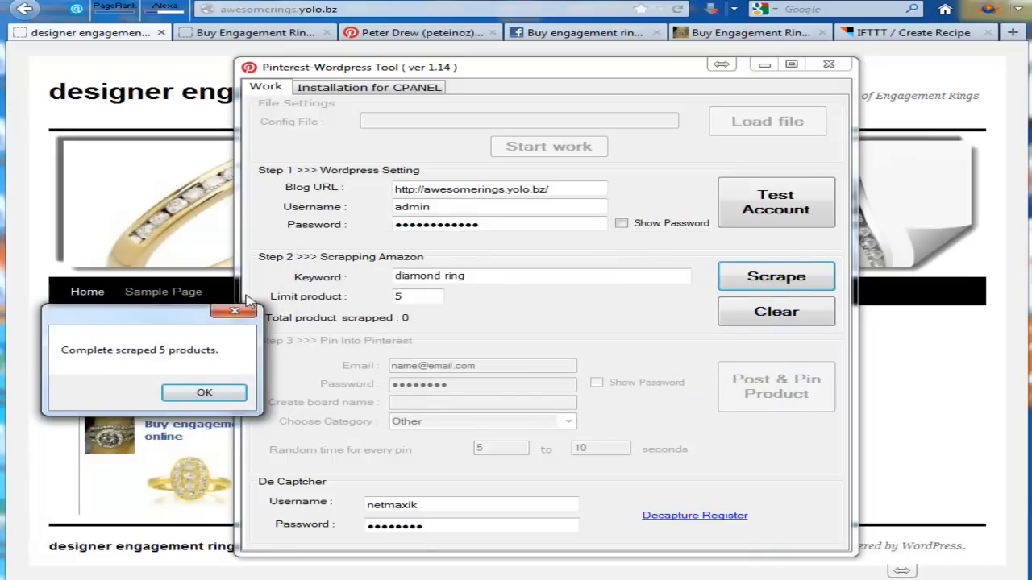
{"action": "left_click", "coordinate": [204, 393]}
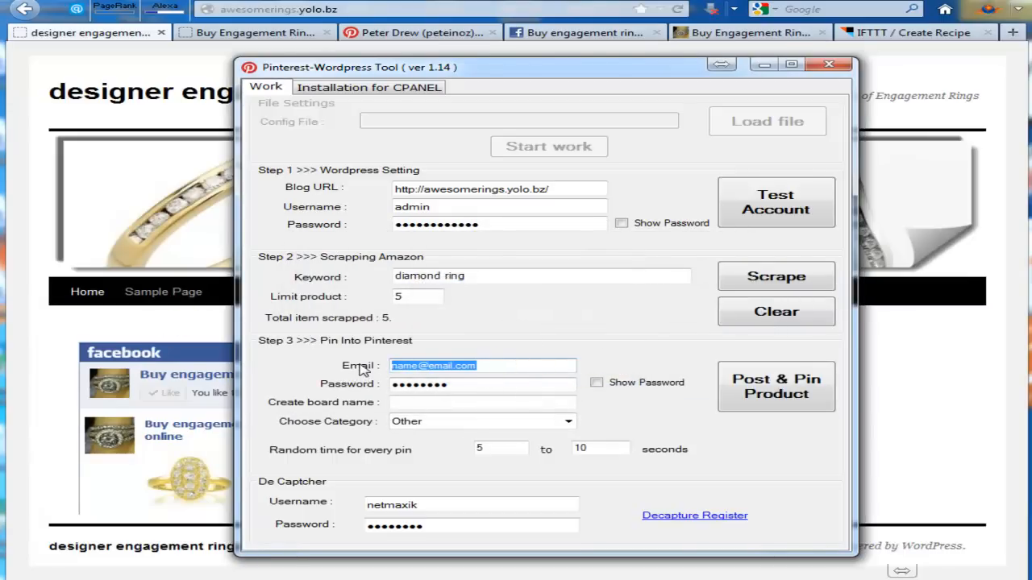
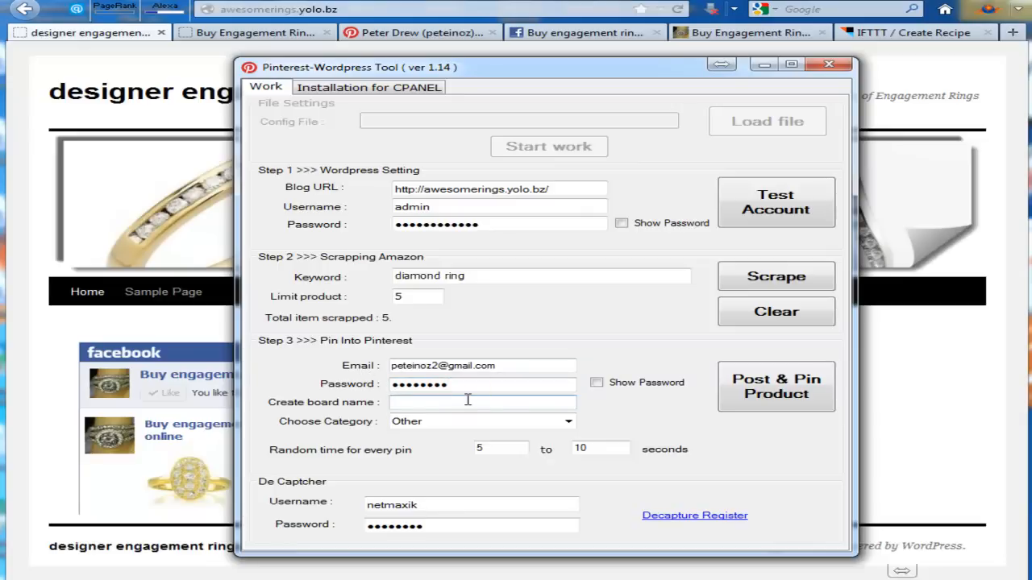
- Enter the Pinterest email, name the board 'petes diamond rings', and pick category Weddings
{"action": "type", "text": "petes diam"}
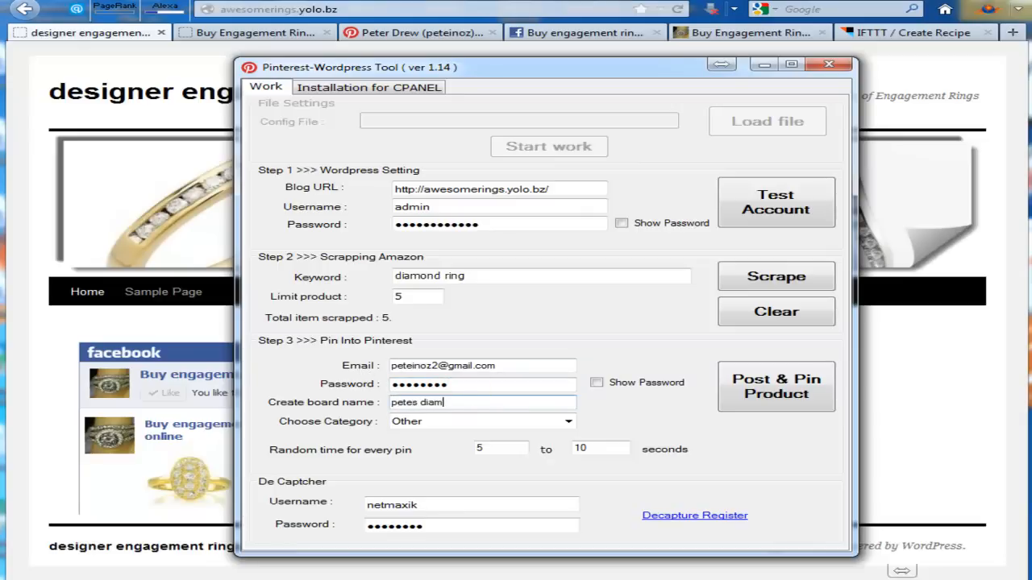
{"action": "type", "text": "ond rings"}
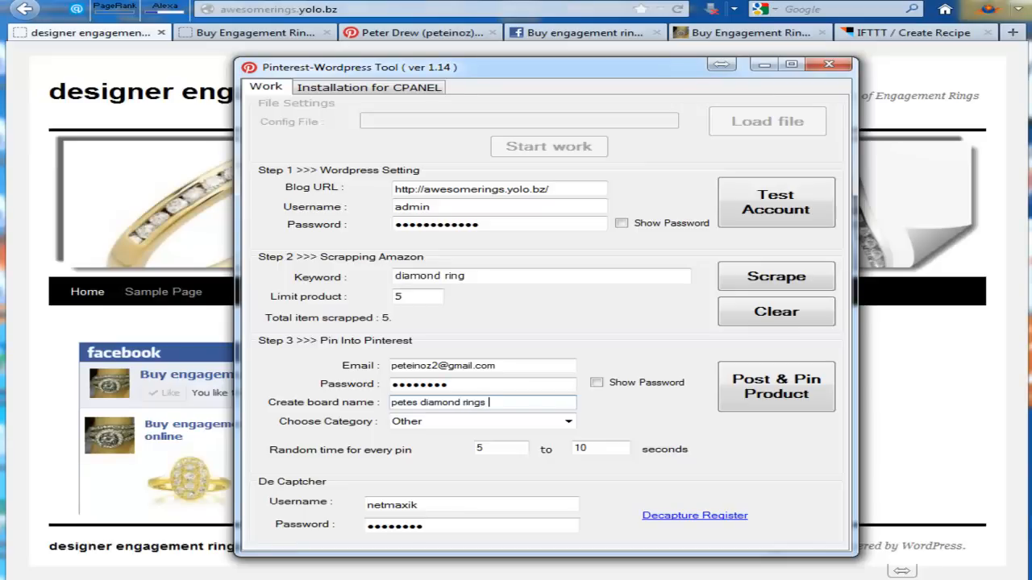
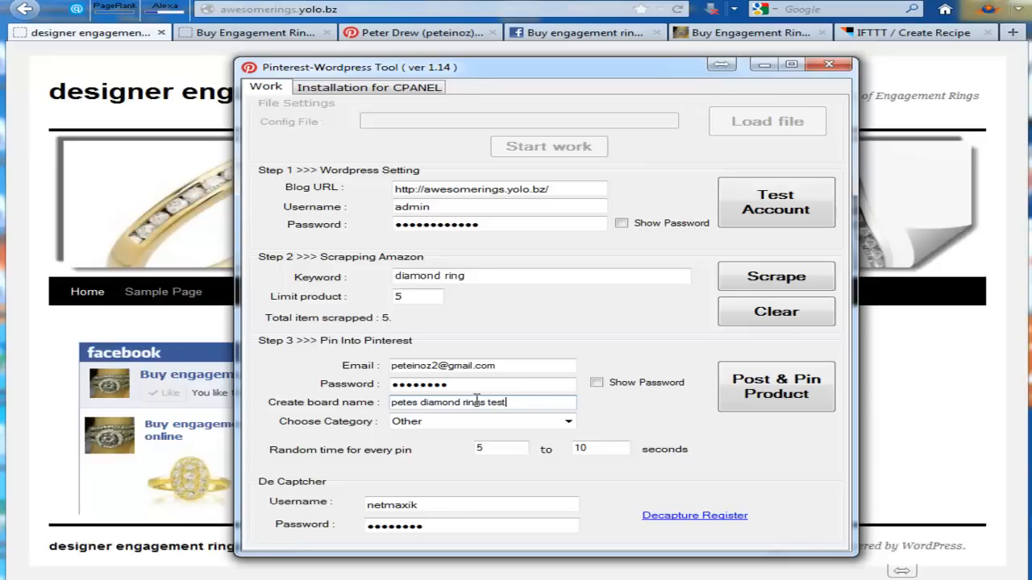
{"action": "left_click", "coordinate": [568, 421]}
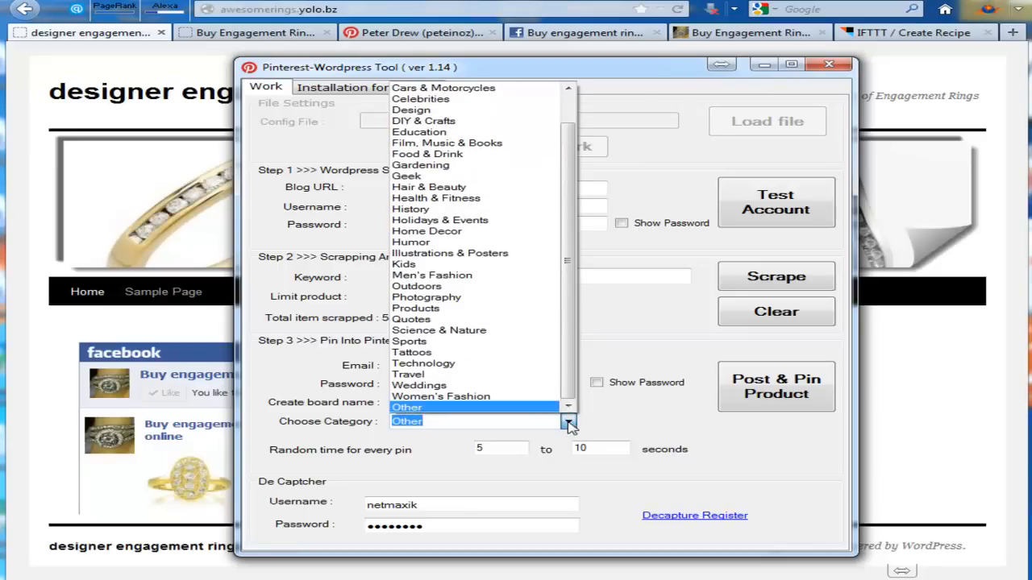
{"action": "mouse_move", "coordinate": [476, 385]}
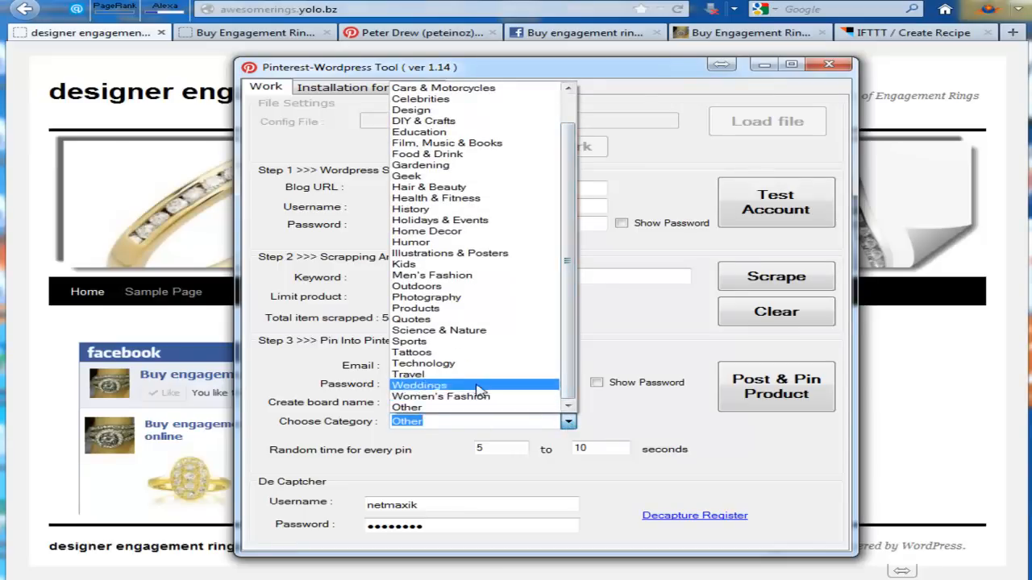
{"action": "left_click", "coordinate": [418, 385]}
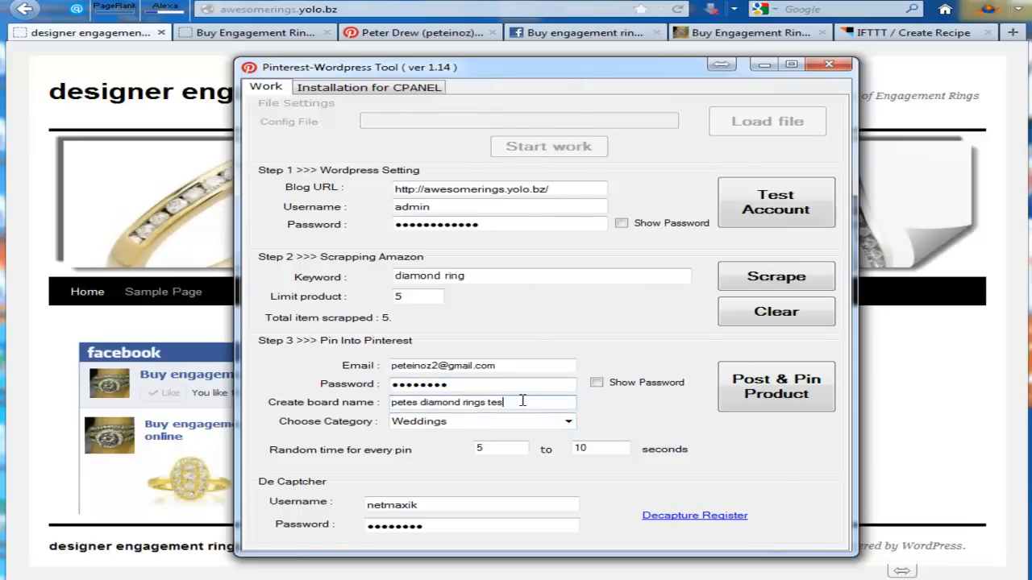
{"action": "key", "text": "BackSpace"}
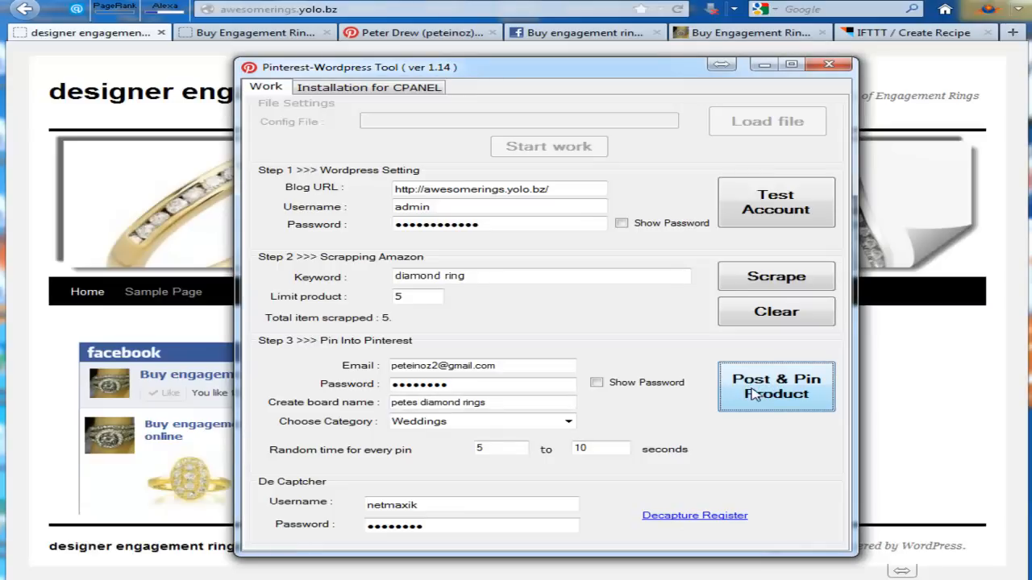
{"action": "mouse_move", "coordinate": [704, 347]}
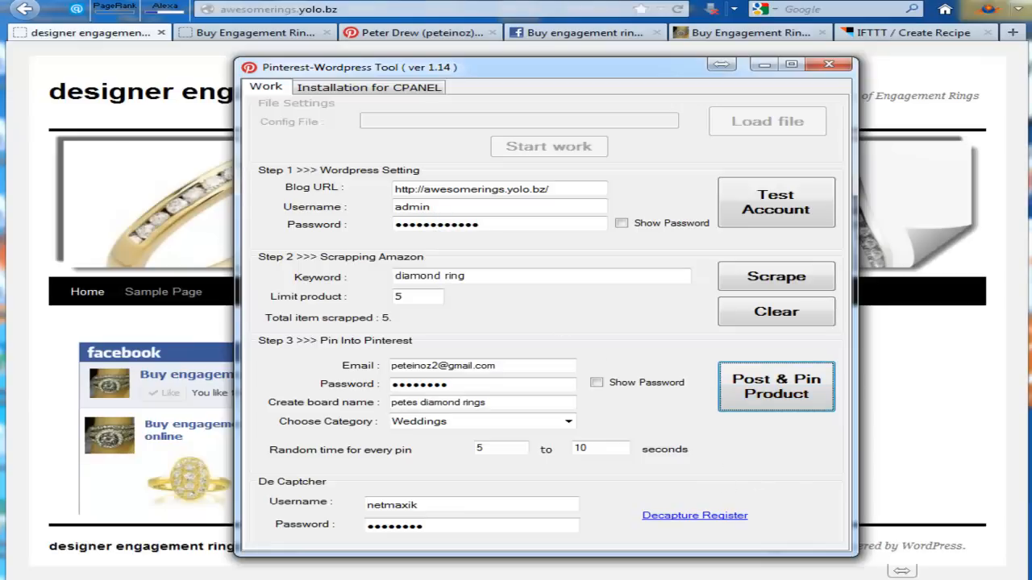
- Run Post & Pin Product to post and pin the scraped ring products
{"action": "left_click", "coordinate": [775, 386]}
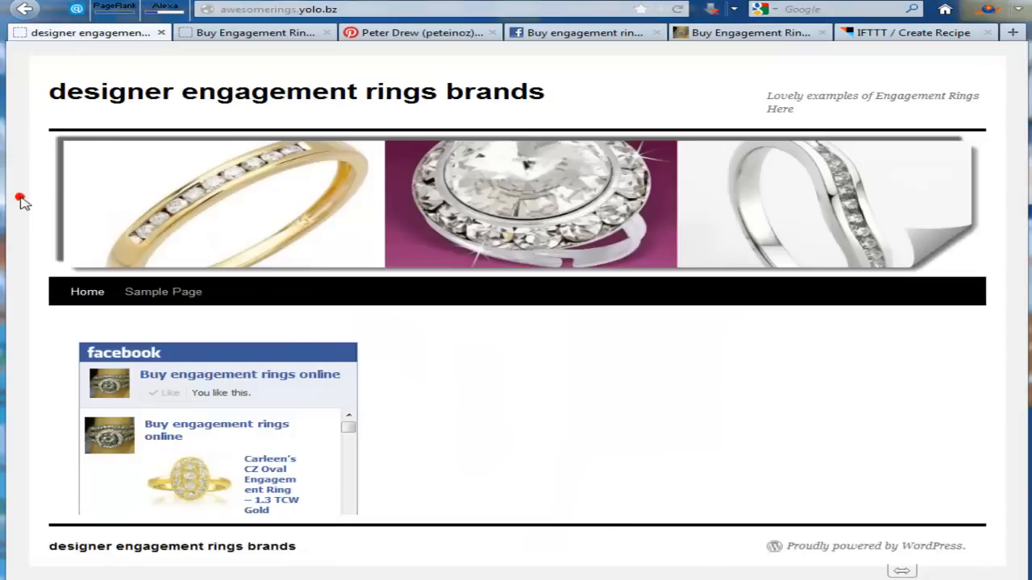
{"action": "mouse_move", "coordinate": [679, 9]}
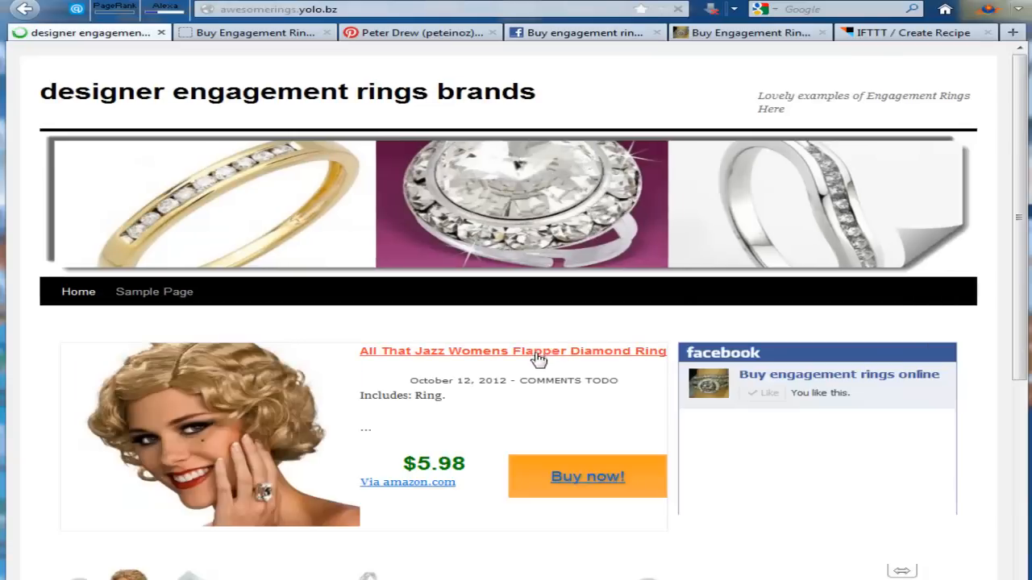
- Scroll down the blog through the newly posted diamond ring products
{"action": "scroll", "scroll_direction": "down", "scroll_amount": 3}
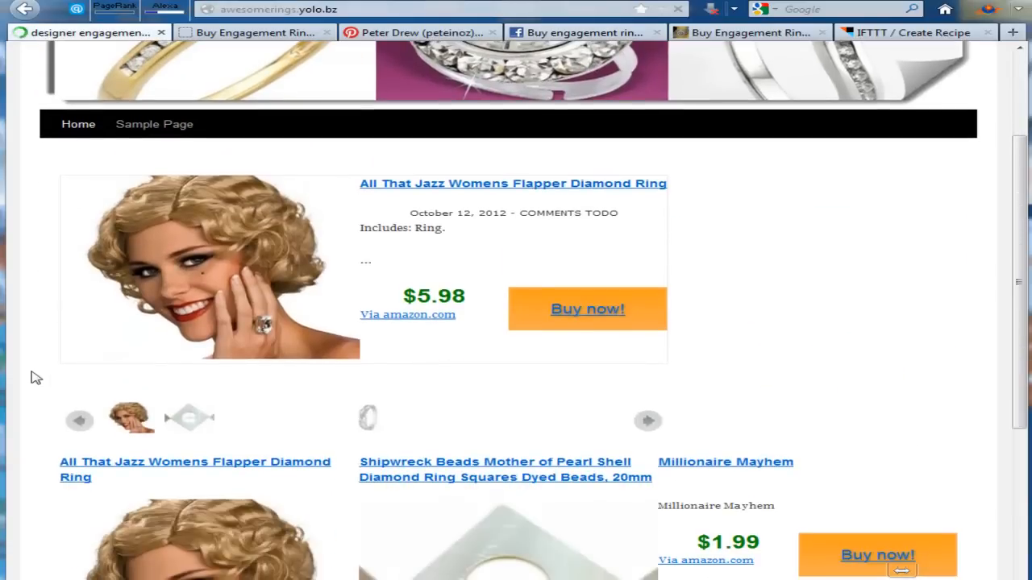
{"action": "scroll", "scroll_direction": "down", "scroll_amount": 3}
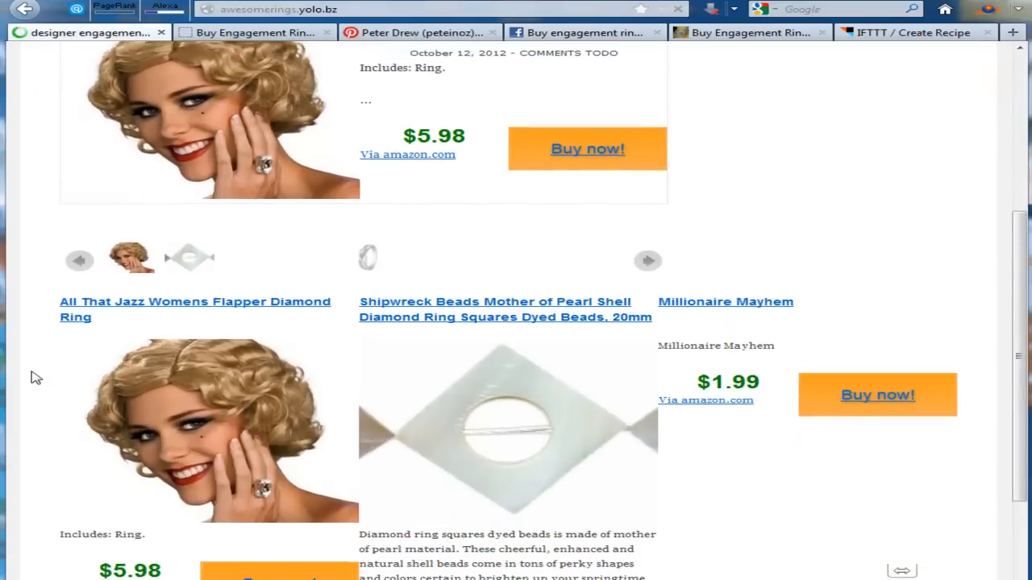
{"action": "scroll", "scroll_direction": "down", "scroll_amount": 3}
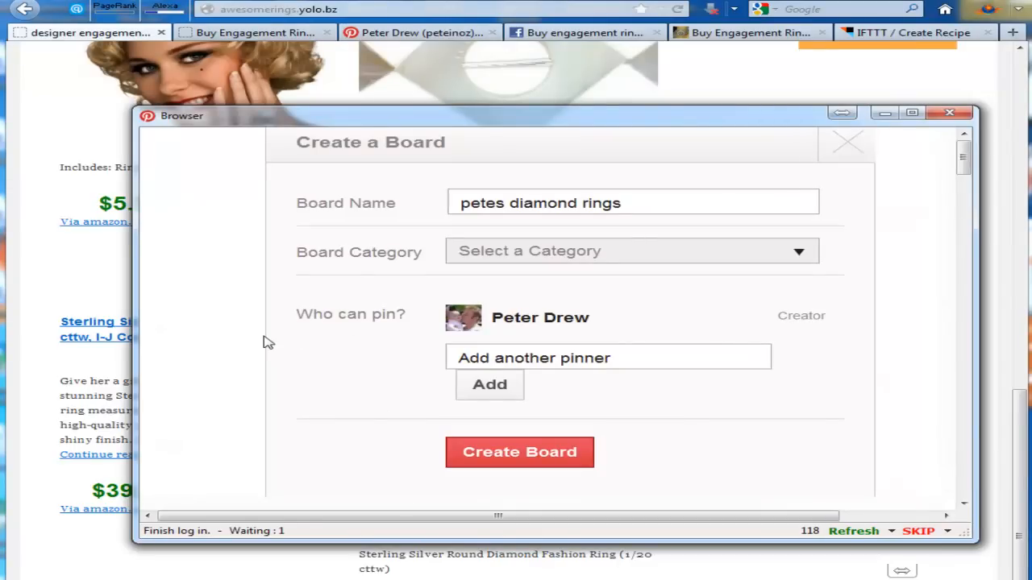
- Create the 'petes diamond rings' board and pin the Sterling Silver Round Diamond Fashion Ring
{"action": "left_click", "coordinate": [520, 451]}
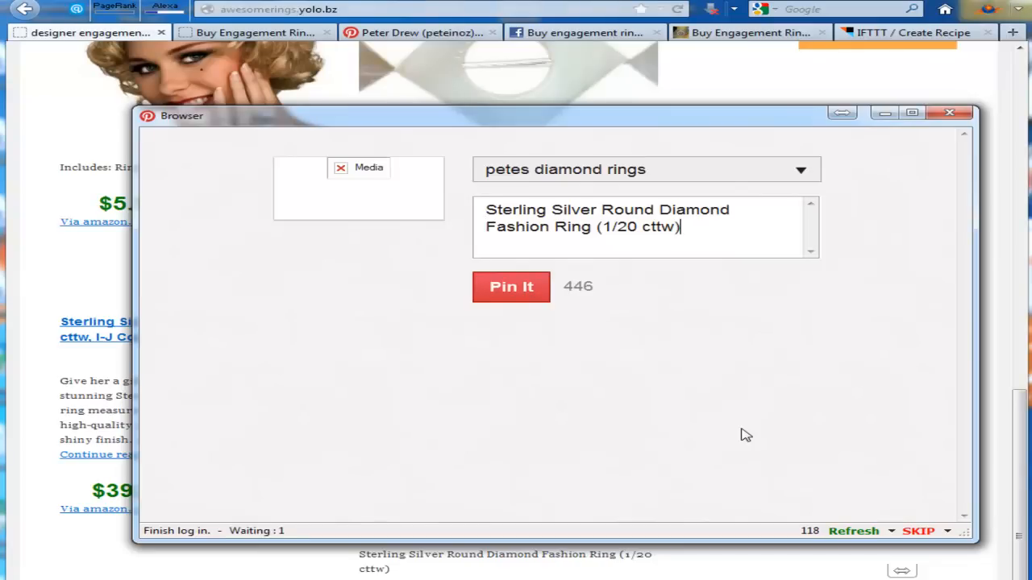
{"action": "left_click", "coordinate": [510, 286]}
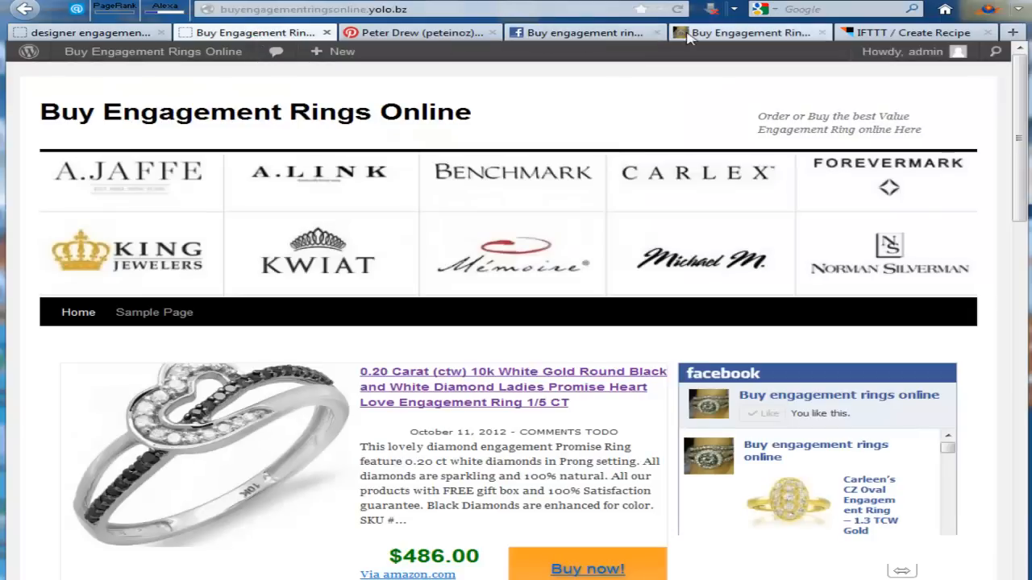
{"action": "left_click", "coordinate": [416, 33]}
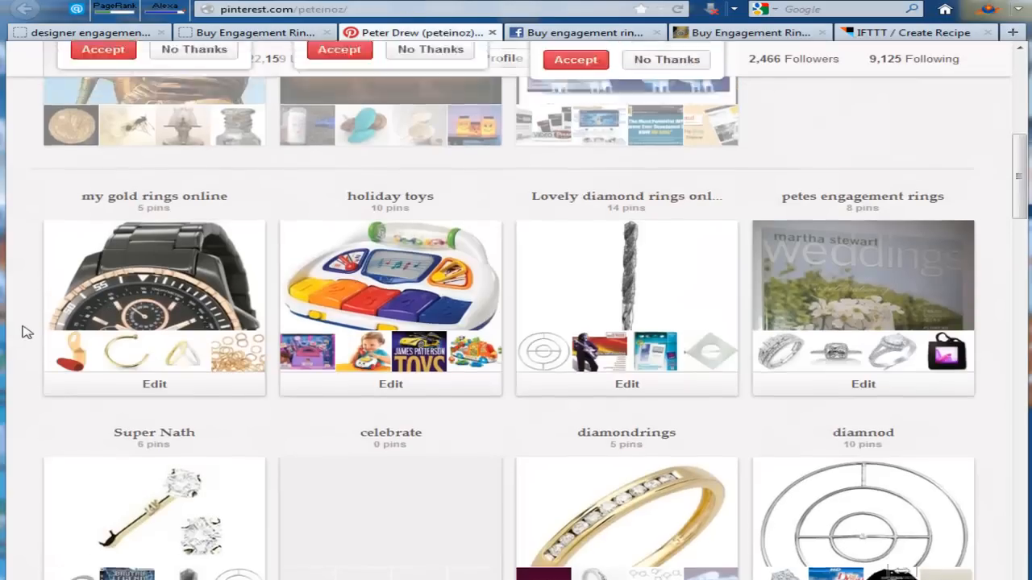
{"action": "scroll", "scroll_direction": "up", "scroll_amount": 3}
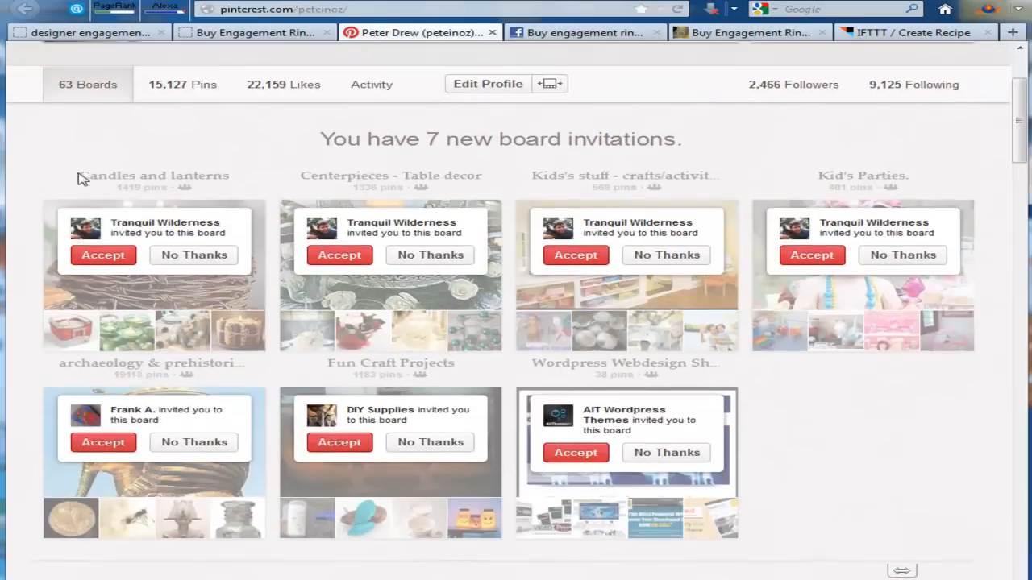
{"action": "mouse_move", "coordinate": [111, 184]}
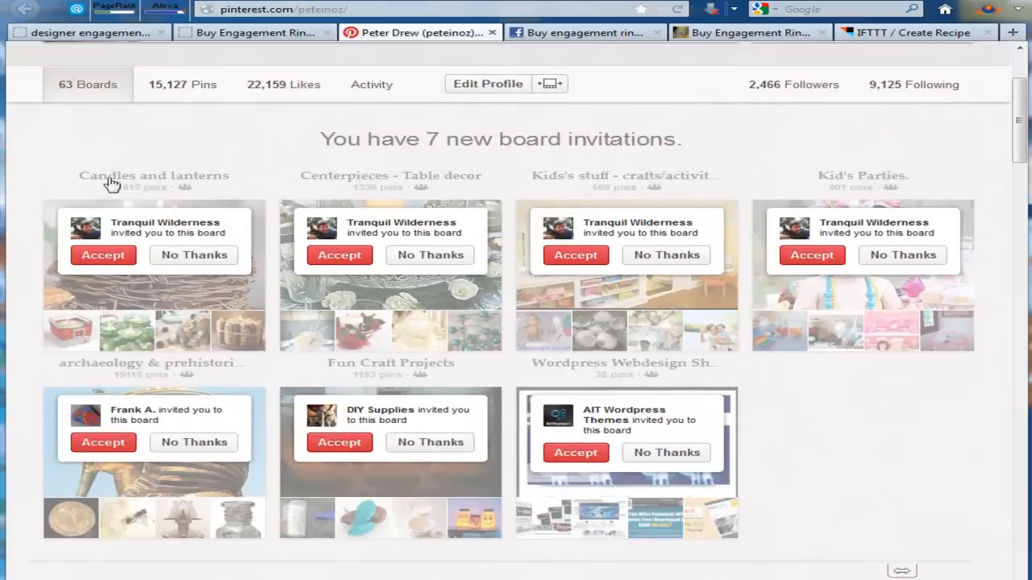
{"action": "mouse_move", "coordinate": [184, 351]}
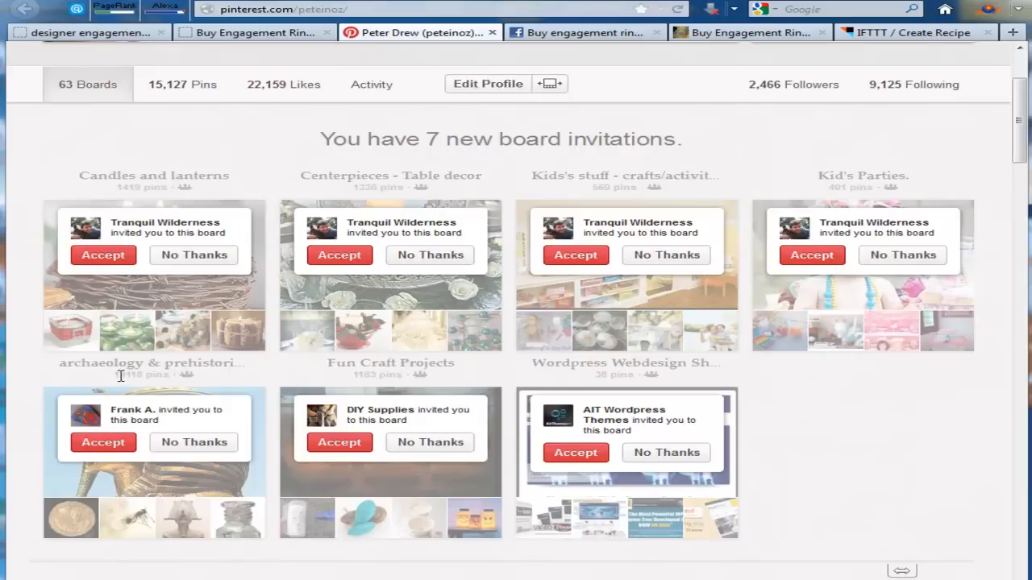
{"action": "mouse_move", "coordinate": [97, 381]}
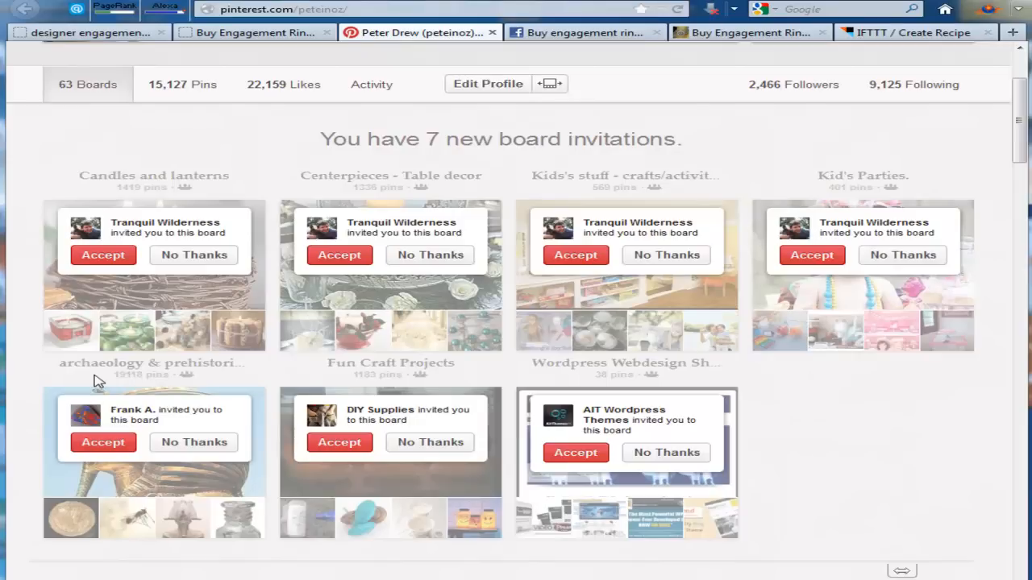
{"action": "mouse_move", "coordinate": [44, 380]}
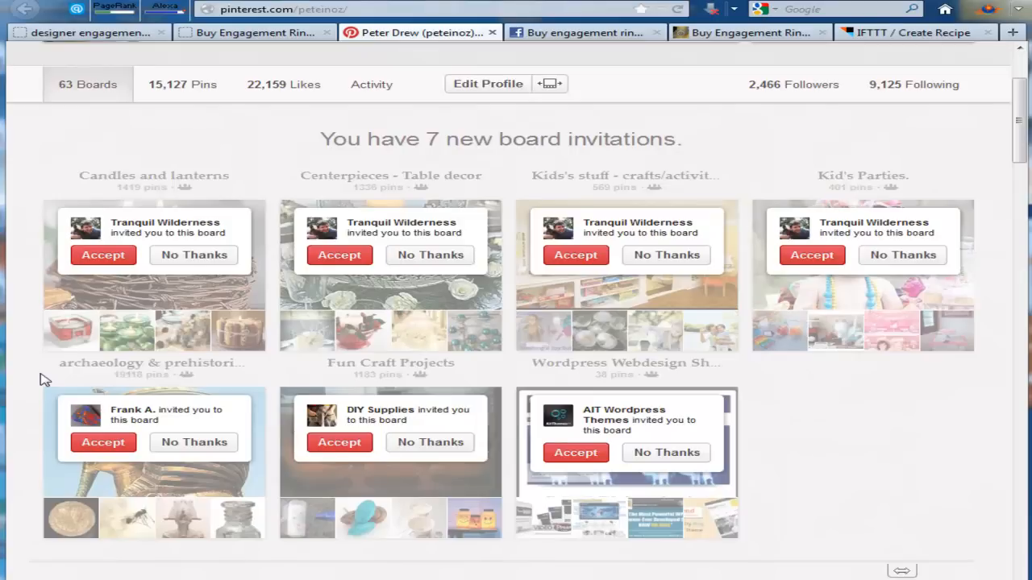
{"action": "mouse_move", "coordinate": [768, 418]}
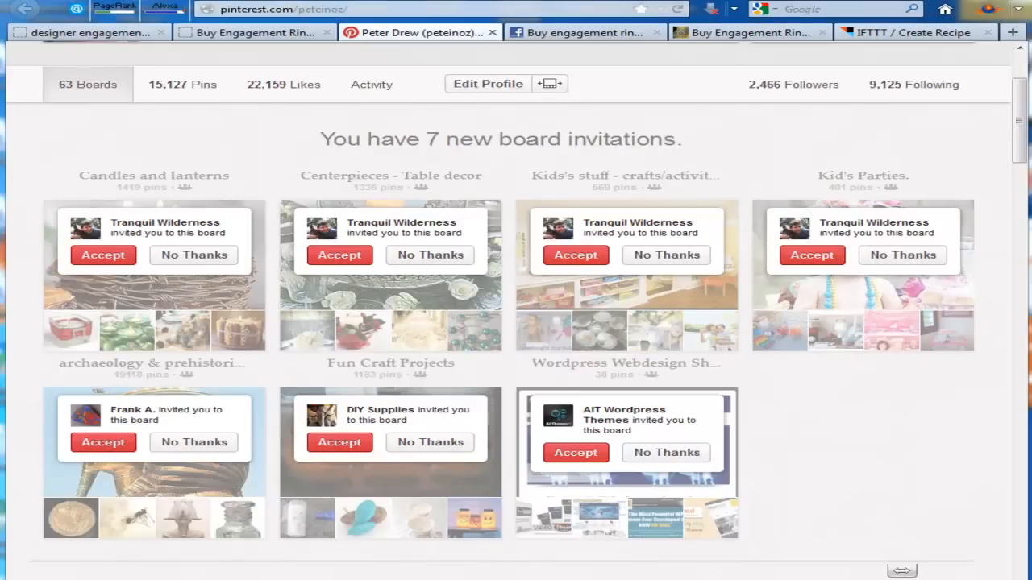
{"action": "mouse_move", "coordinate": [998, 534]}
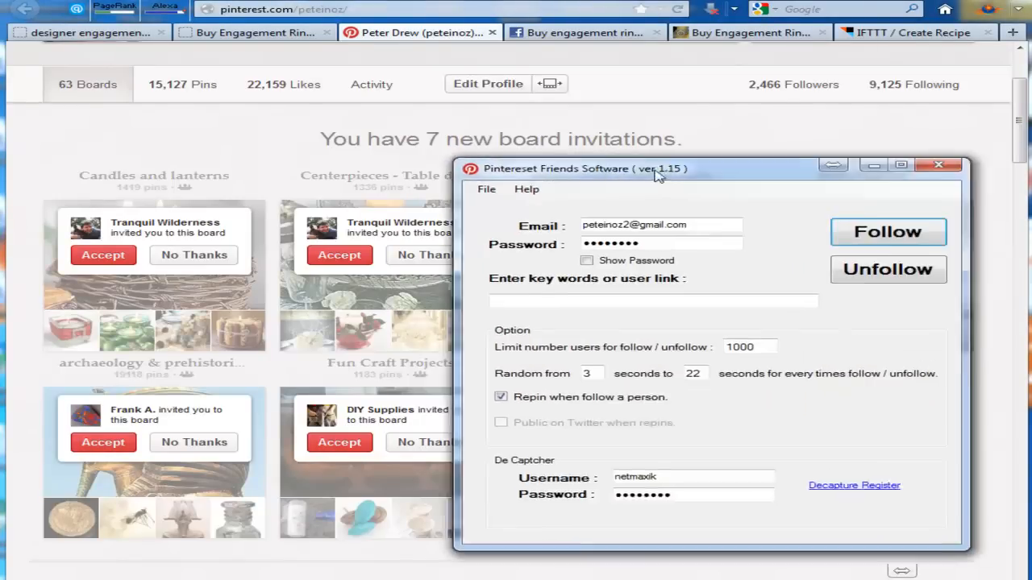
- Drag the Pinterest Friends Software and Pin Picture windows into view
{"action": "left_click_drag", "start_coordinate": [657, 168], "coordinate": [472, 175]}
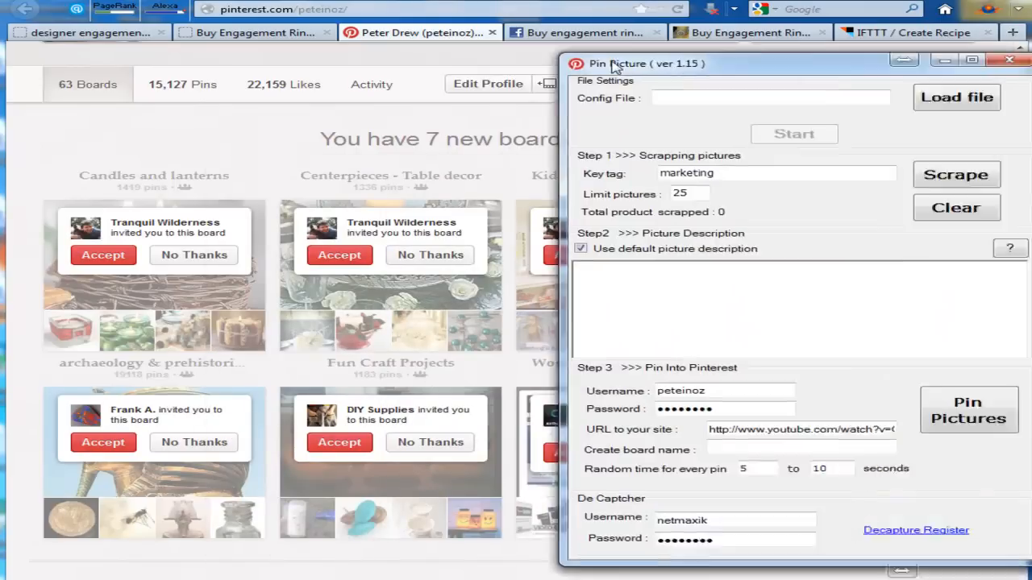
{"action": "left_click_drag", "start_coordinate": [617, 64], "coordinate": [351, 72]}
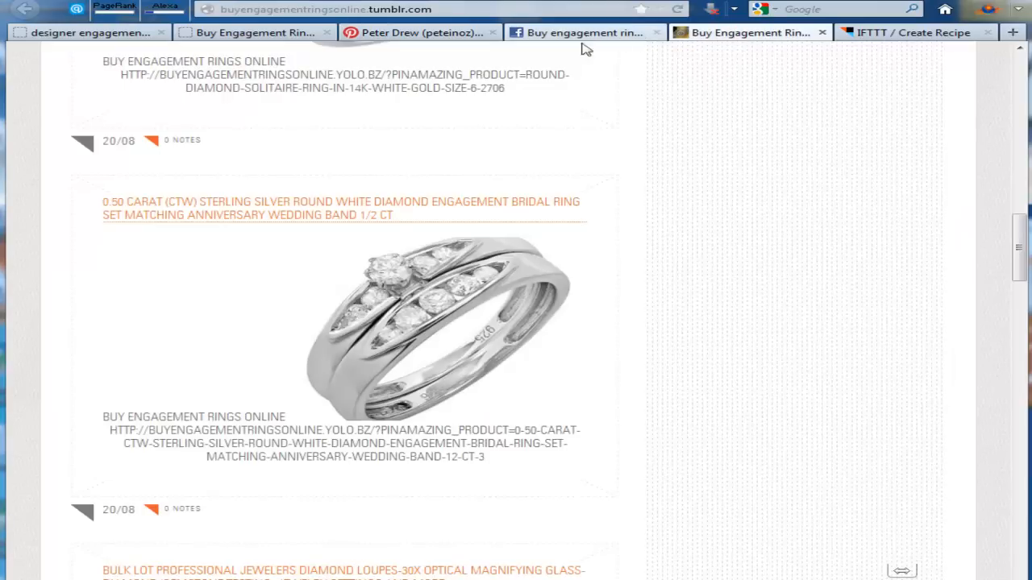
- Scroll through the Tumblr ring posts, then switch to the Facebook tab
{"action": "scroll", "scroll_direction": "down", "scroll_amount": 3}
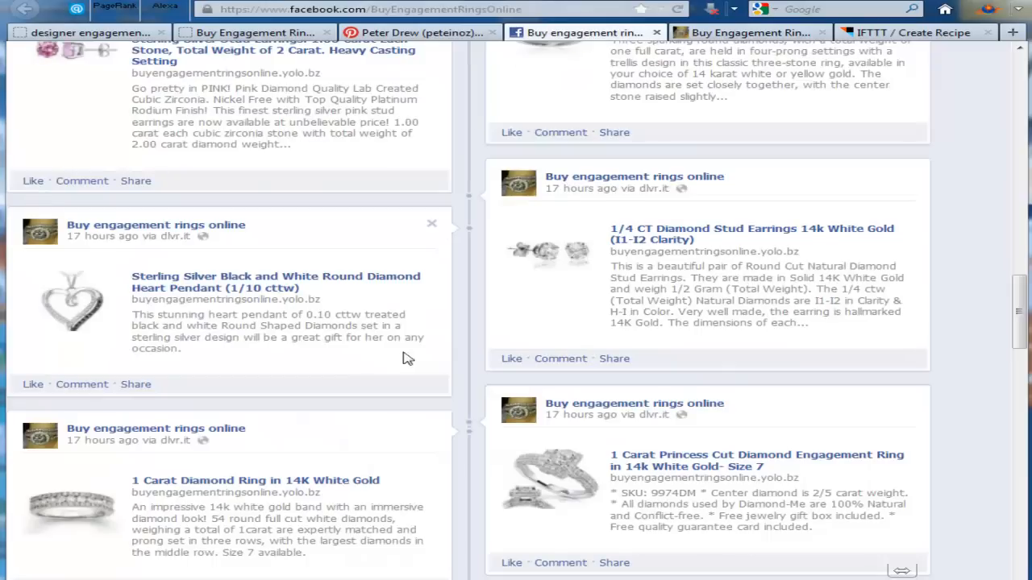
{"action": "scroll", "scroll_direction": "up", "scroll_amount": 3}
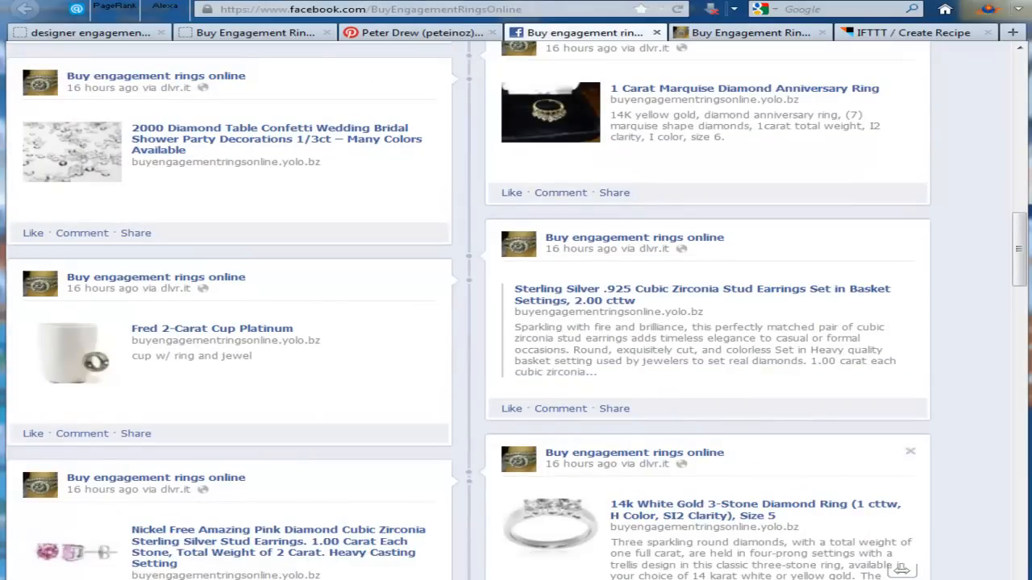
{"action": "left_click", "coordinate": [415, 33]}
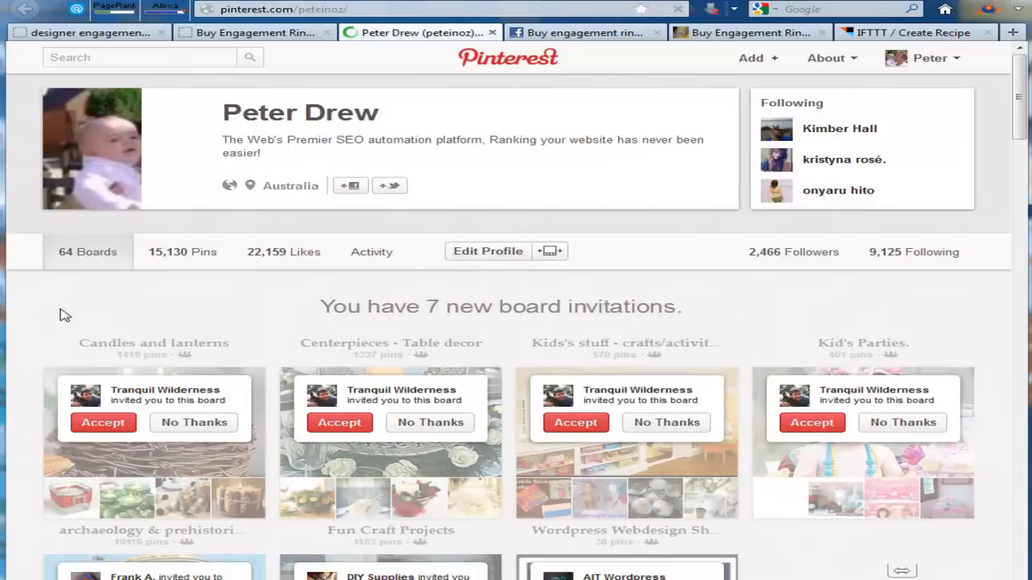
- Open the petes diamond rings board, then the heart ring pin's product page
{"action": "scroll", "scroll_direction": "down", "scroll_amount": 3}
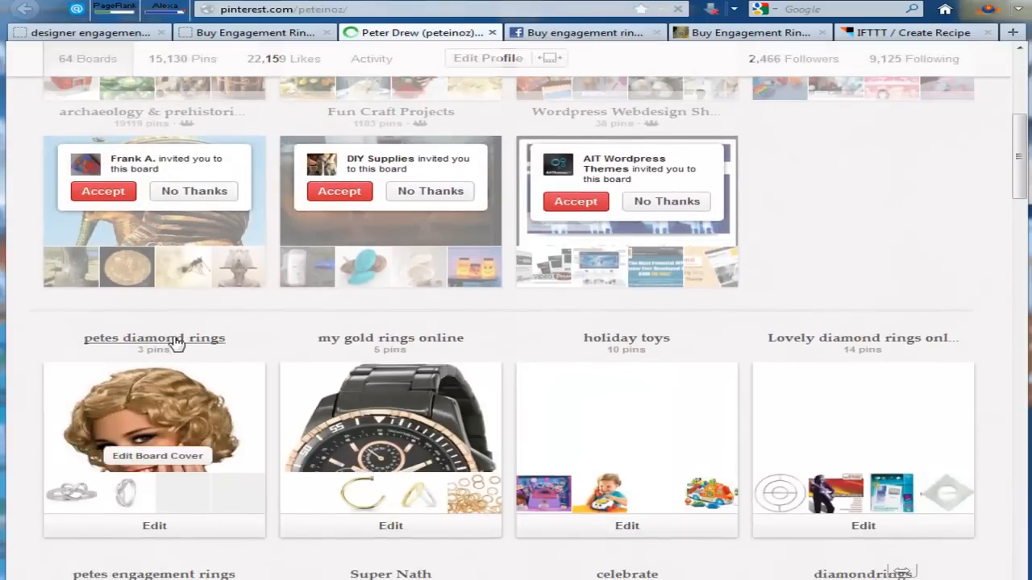
{"action": "left_click", "coordinate": [154, 338]}
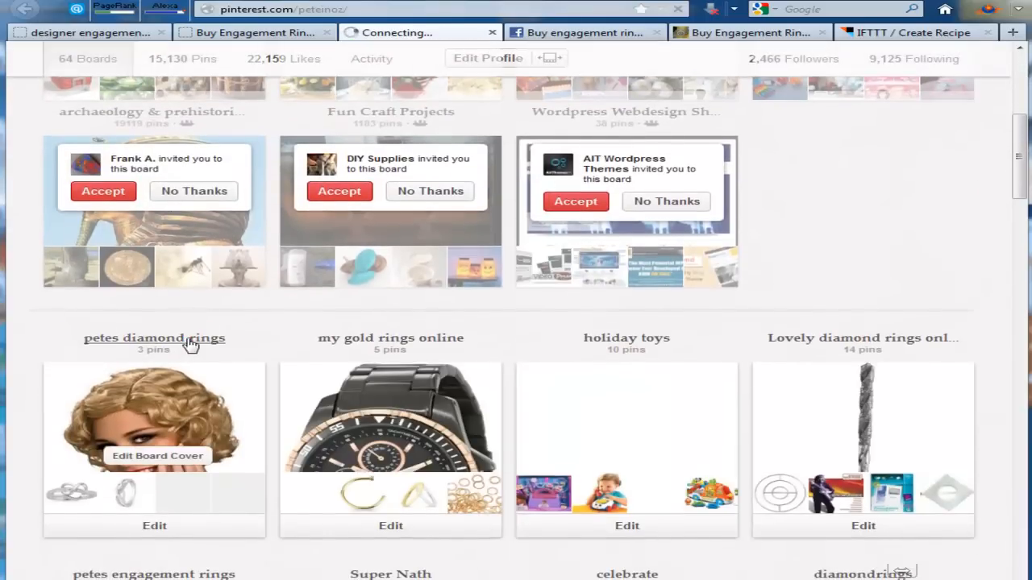
{"action": "left_click", "coordinate": [154, 338]}
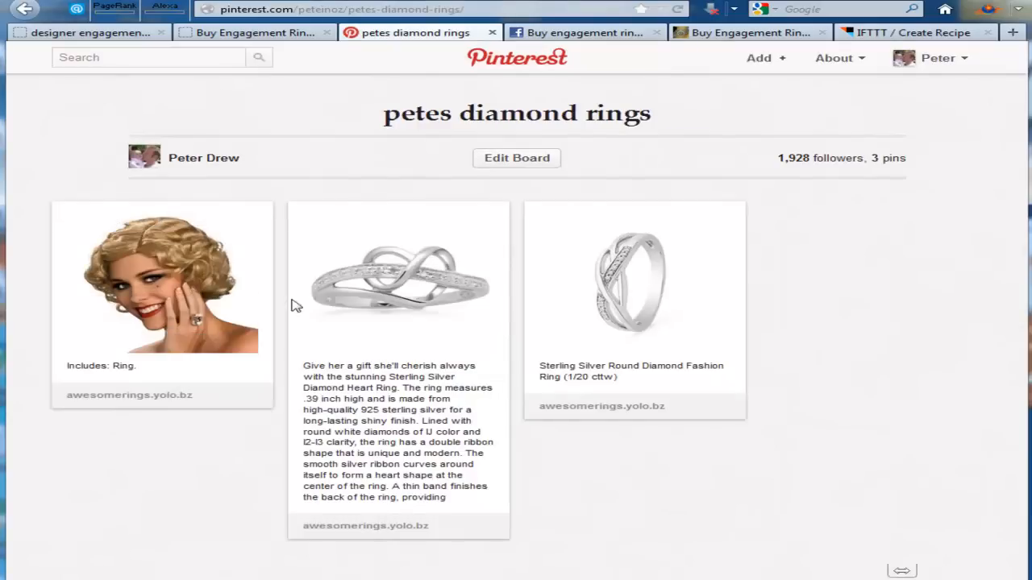
{"action": "mouse_move", "coordinate": [391, 280]}
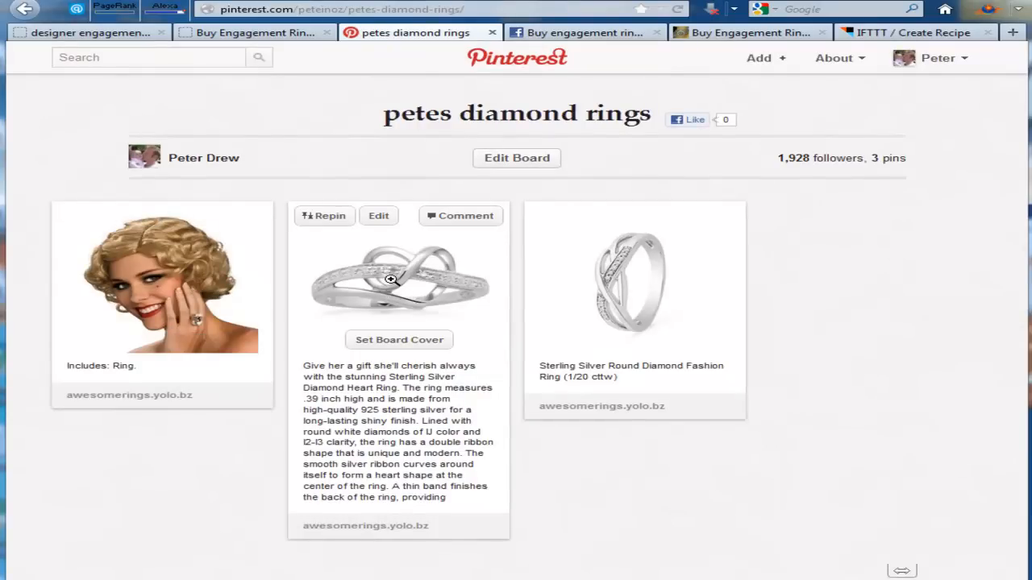
{"action": "left_click", "coordinate": [398, 279]}
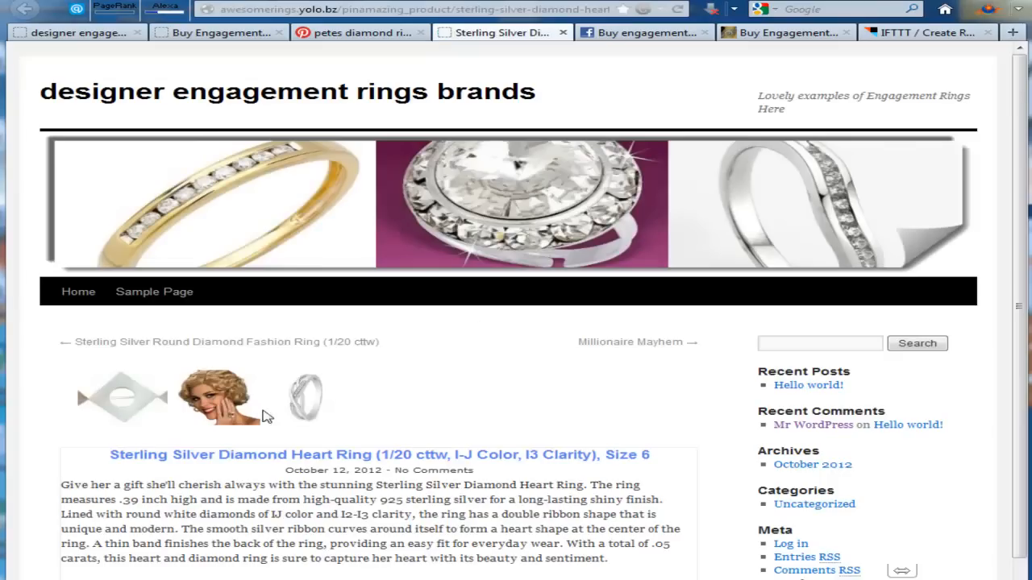
- Scroll the blog homepage through ring listings like the $5.98 flapper ring and $7.29 beads
{"action": "scroll", "scroll_direction": "down", "scroll_amount": 3}
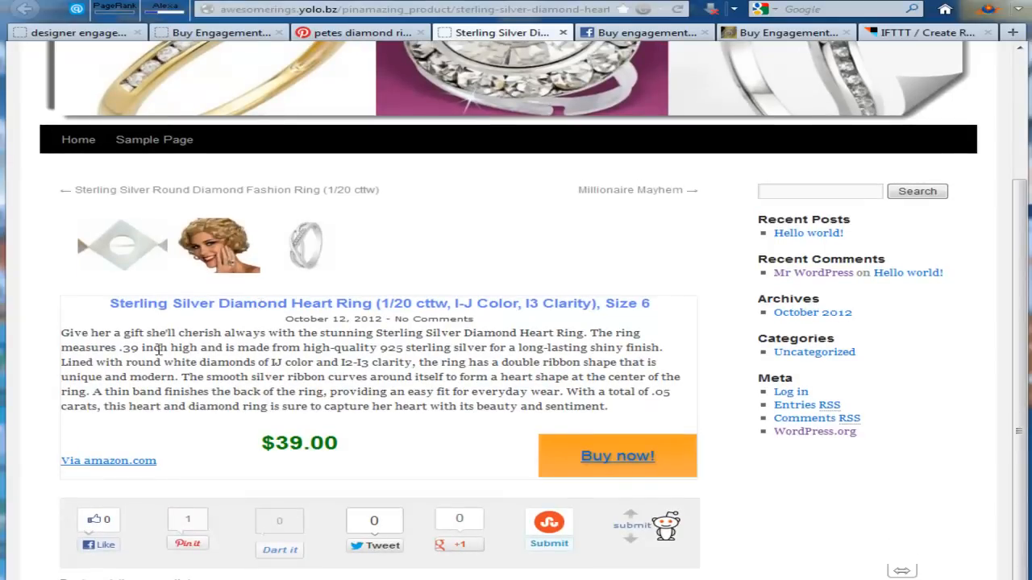
{"action": "scroll", "scroll_direction": "up", "scroll_amount": 3}
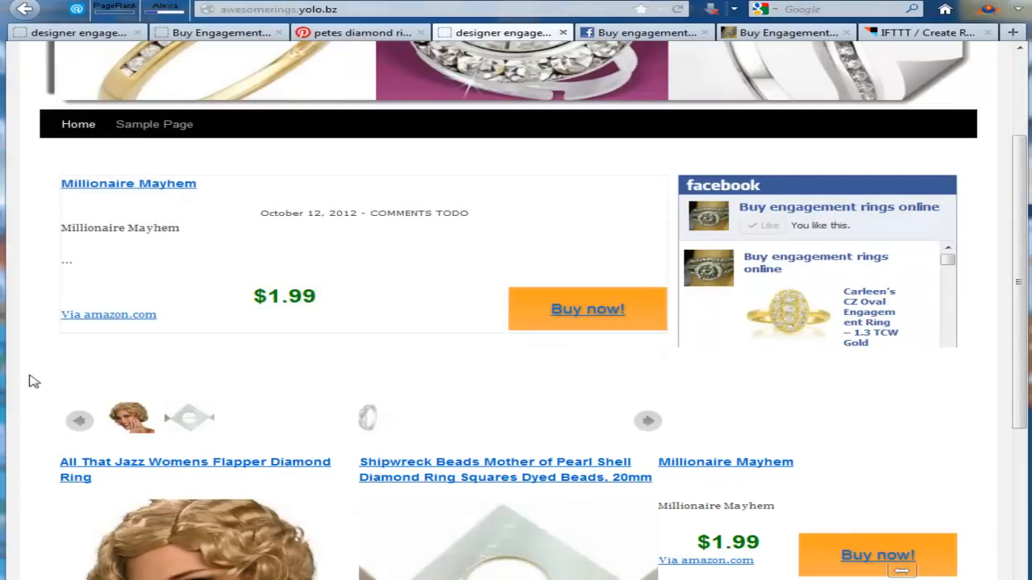
{"action": "scroll", "scroll_direction": "down", "scroll_amount": 3}
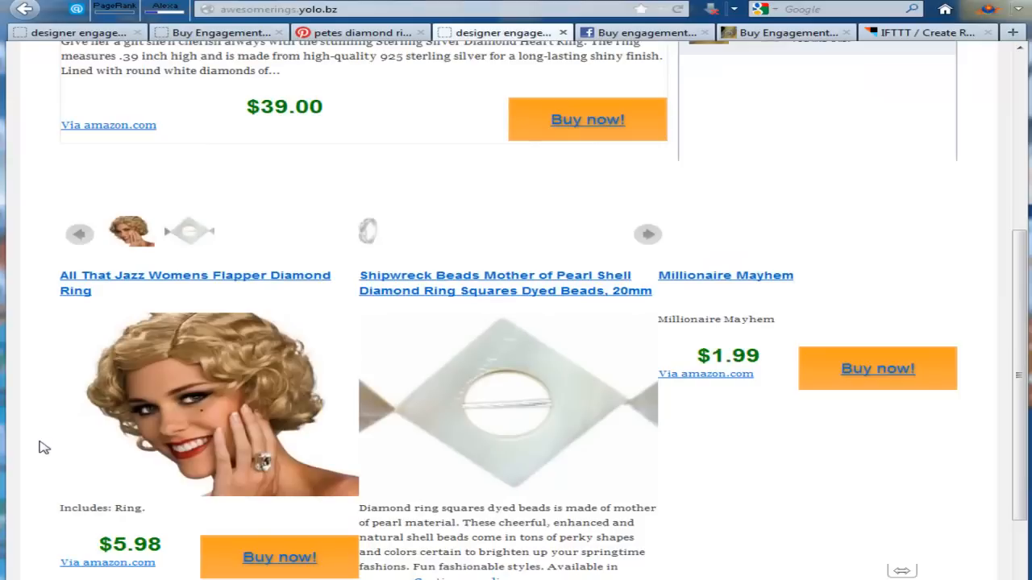
{"action": "scroll", "scroll_direction": "down", "scroll_amount": 3}
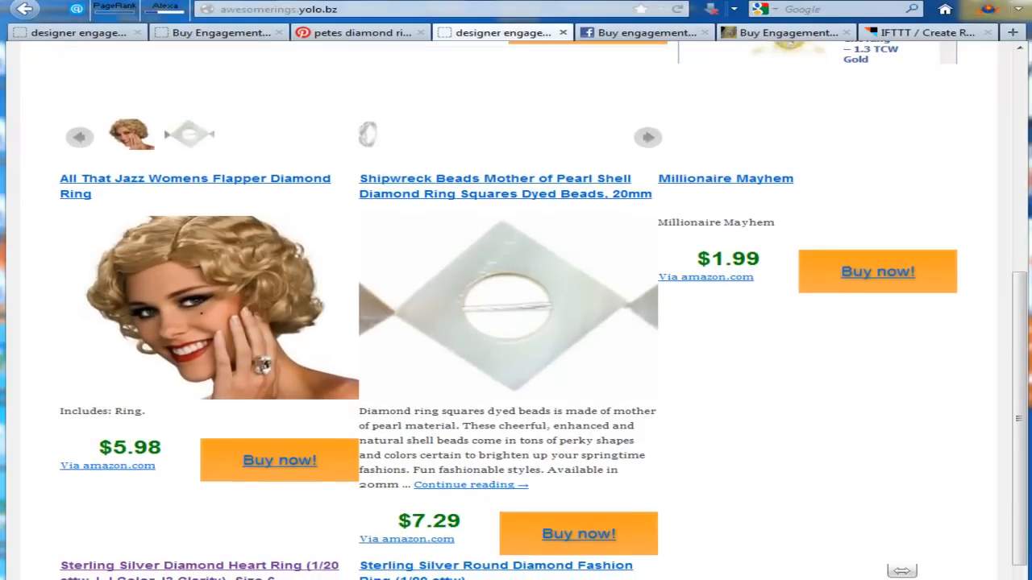
{"action": "scroll", "scroll_direction": "up", "scroll_amount": 3}
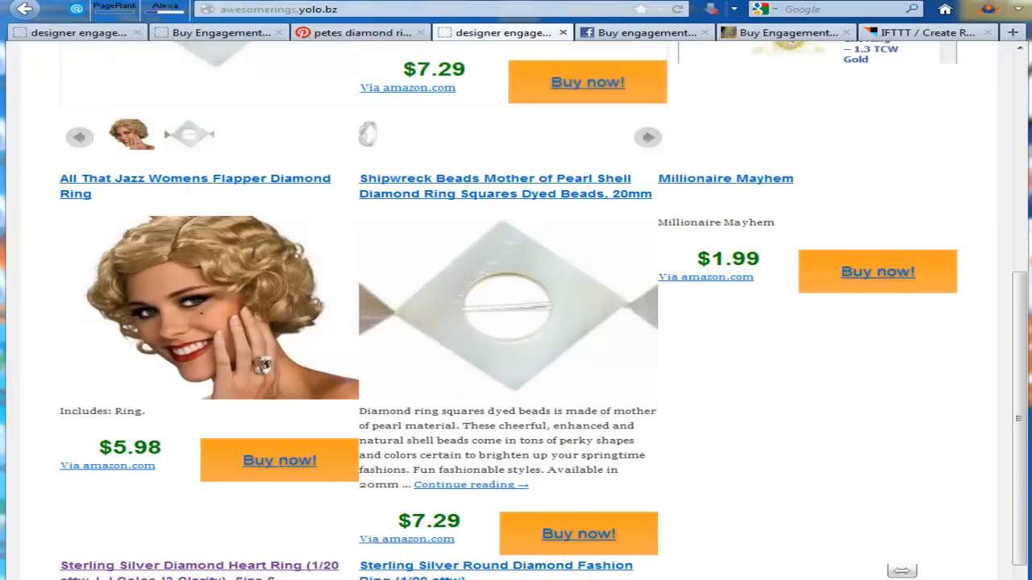
{"action": "scroll", "scroll_direction": "up", "scroll_amount": 3}
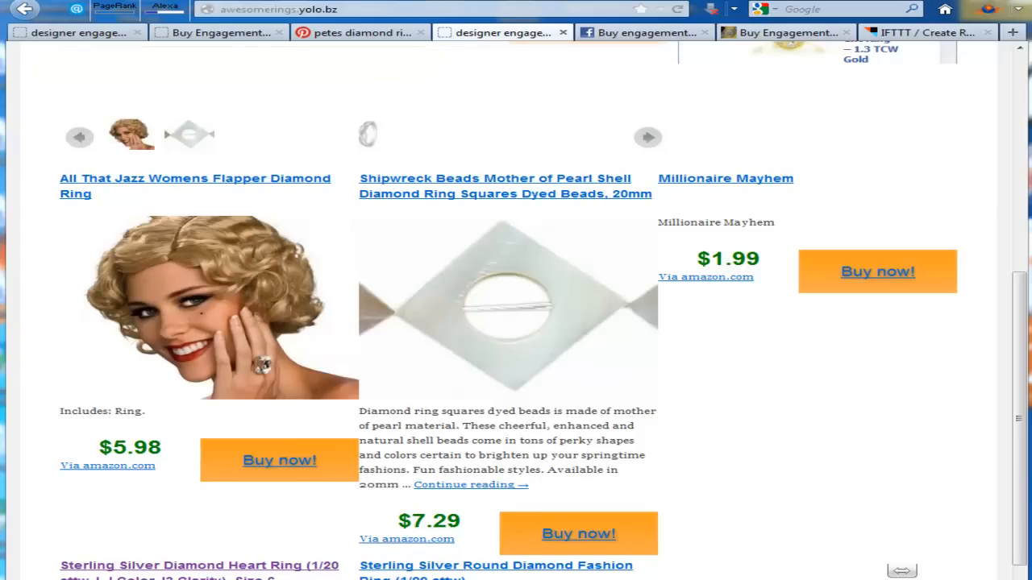
{"action": "scroll", "scroll_direction": "up", "scroll_amount": 3}
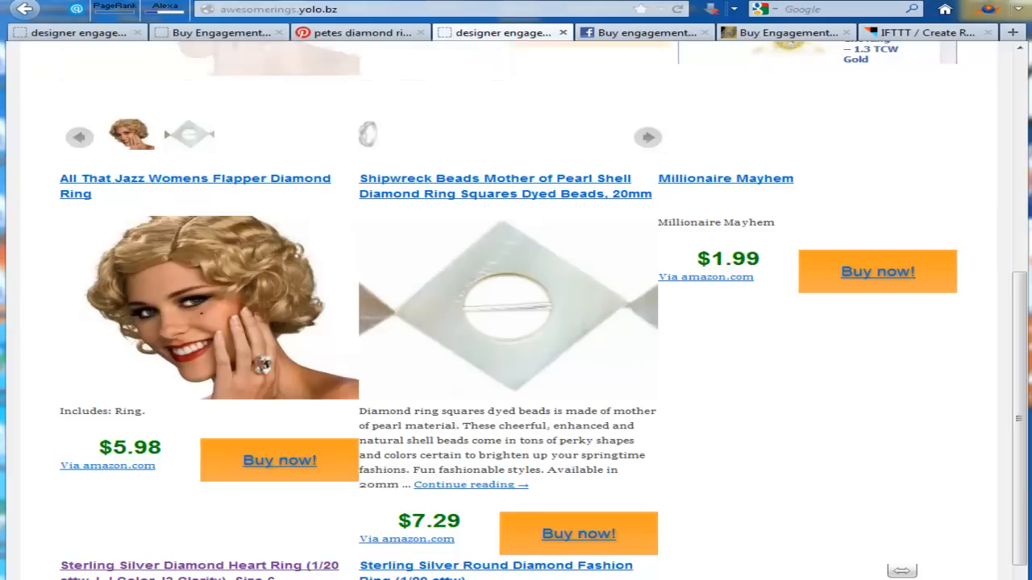
{"action": "scroll", "scroll_direction": "up", "scroll_amount": 3}
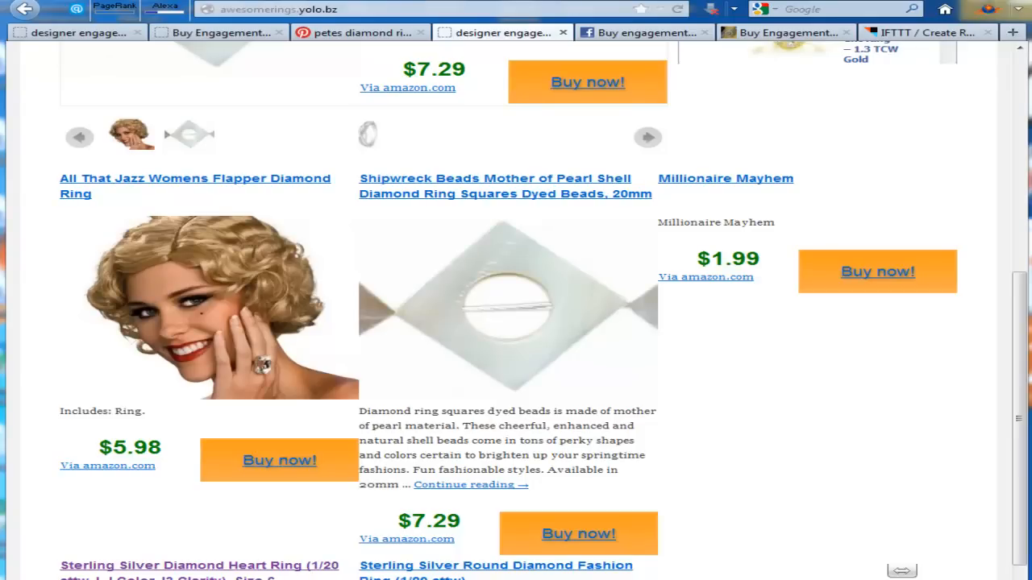